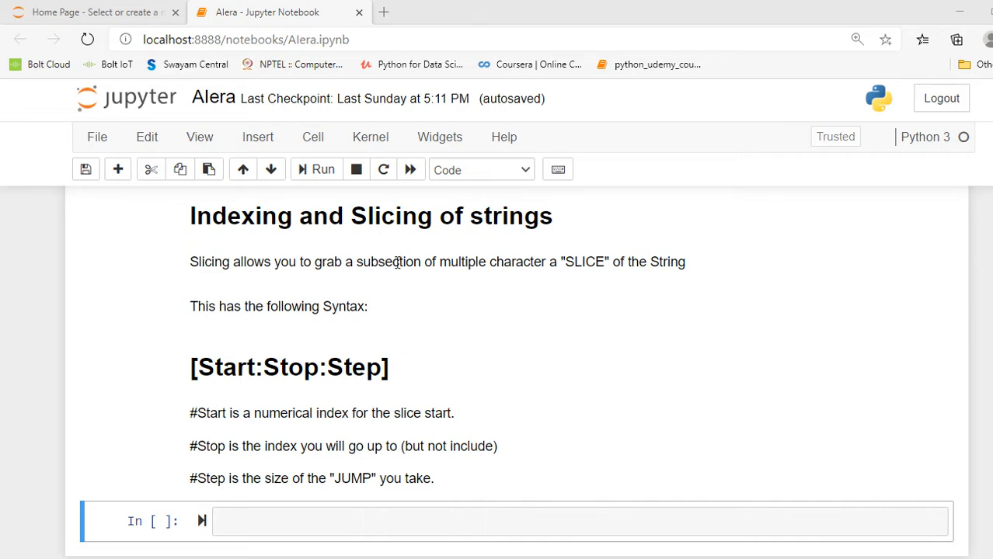
Assign mystring="Hello" in the empty code cell and run it.
{"action": "scroll", "scroll_direction": "down", "scroll_amount": 3}
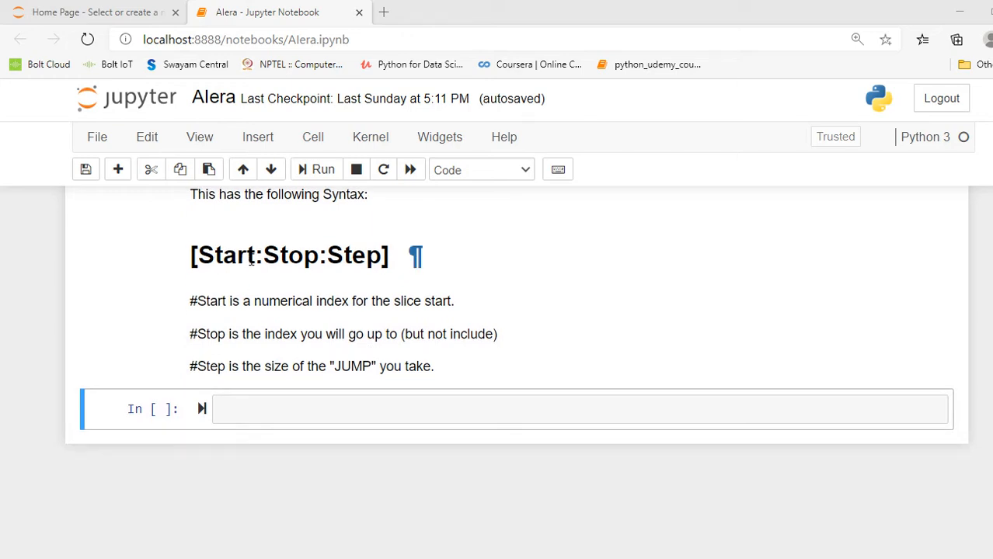
{"action": "mouse_move", "coordinate": [287, 266]}
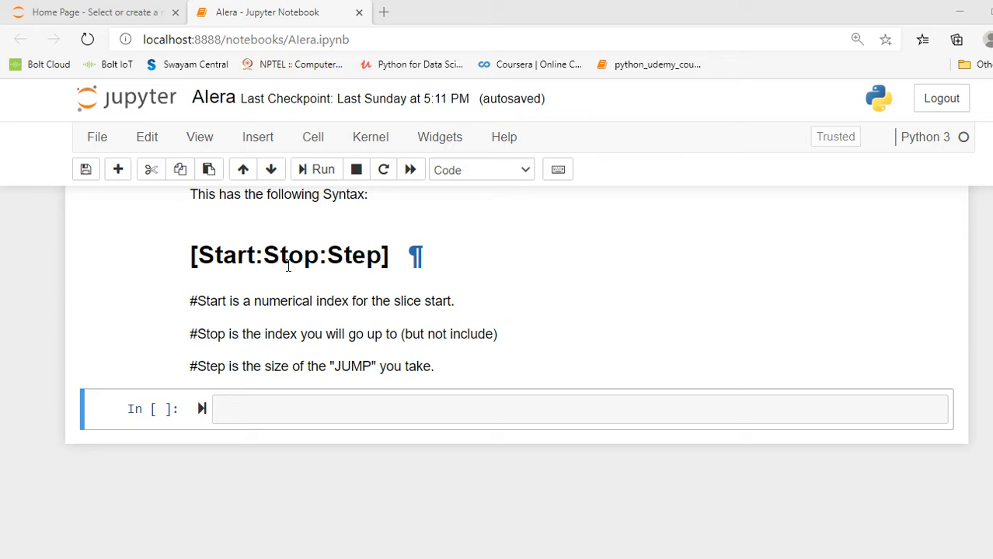
{"action": "mouse_move", "coordinate": [365, 260]}
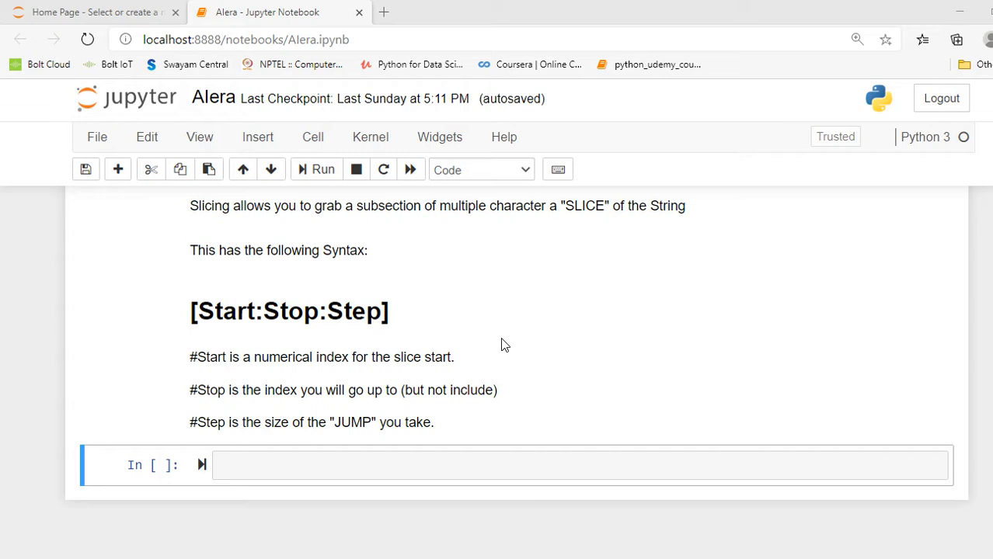
{"action": "left_click", "coordinate": [281, 467]}
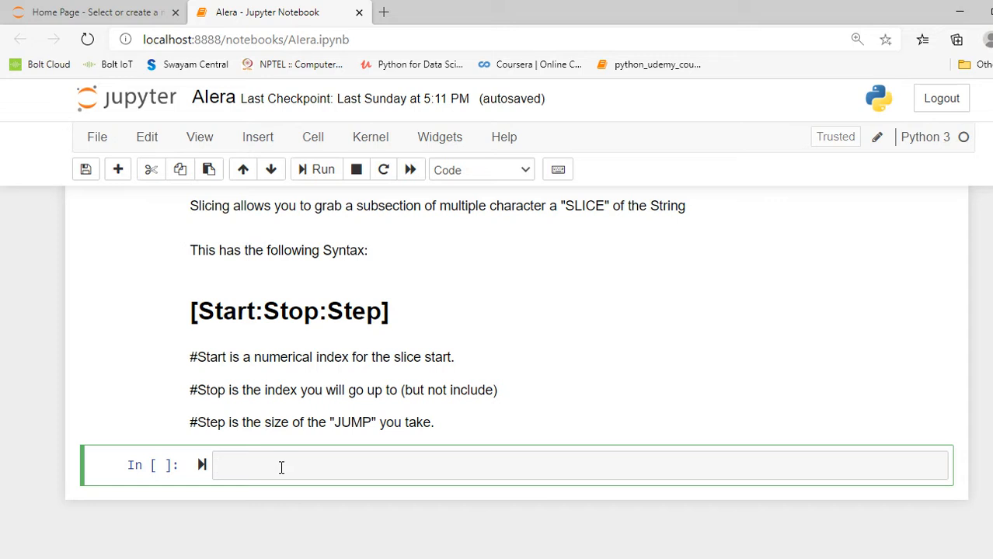
{"action": "left_click", "coordinate": [281, 466]}
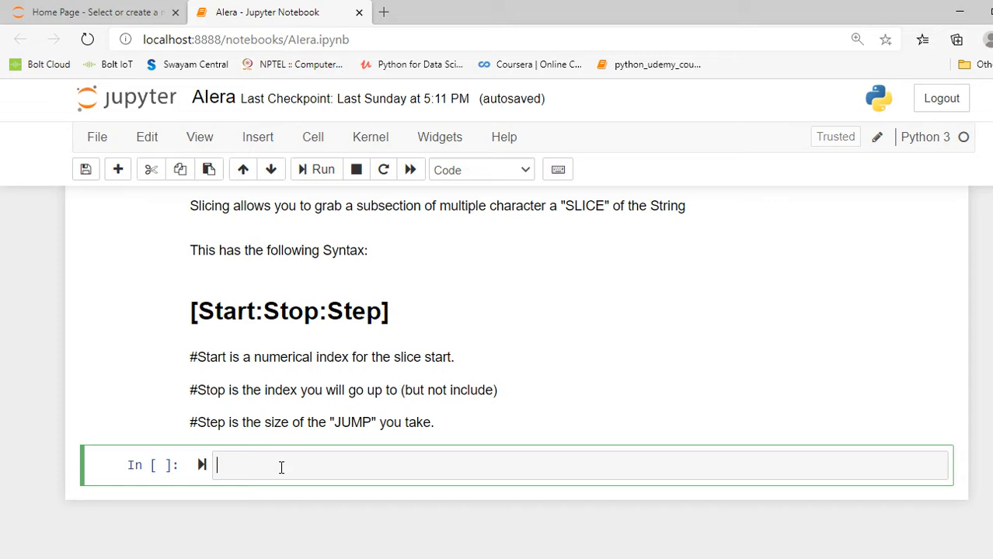
{"action": "type", "text": "mystr"}
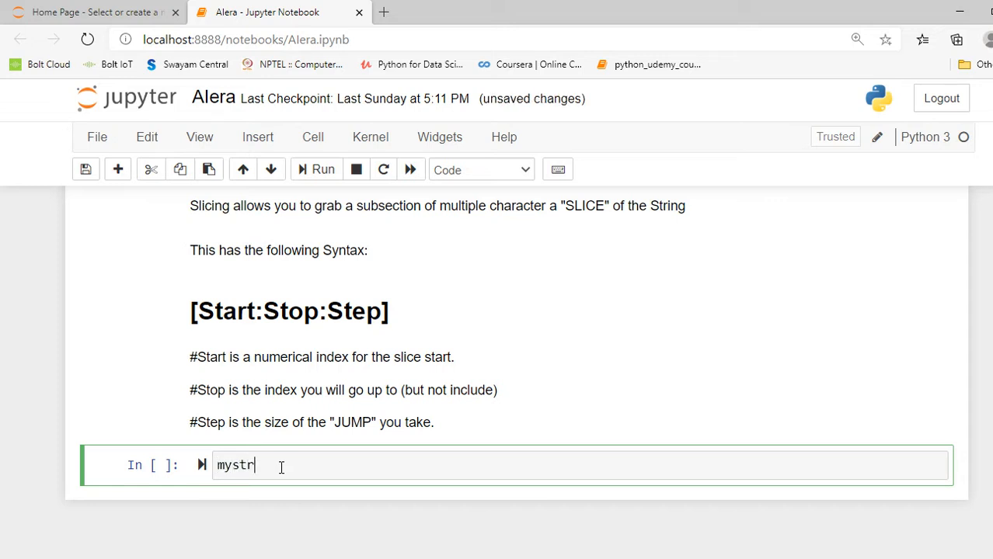
{"action": "type", "text": "ing"}
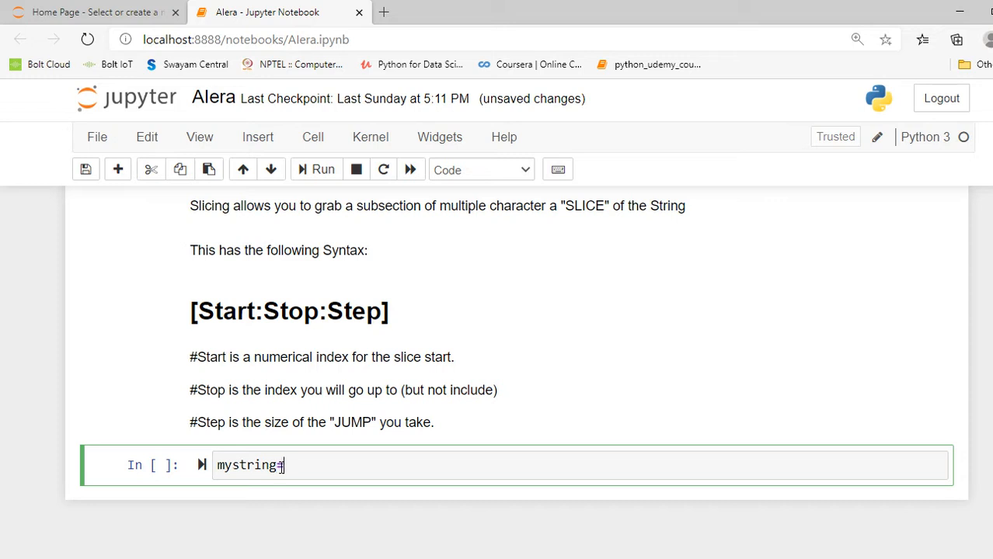
{"action": "type", "text": "\"\""}
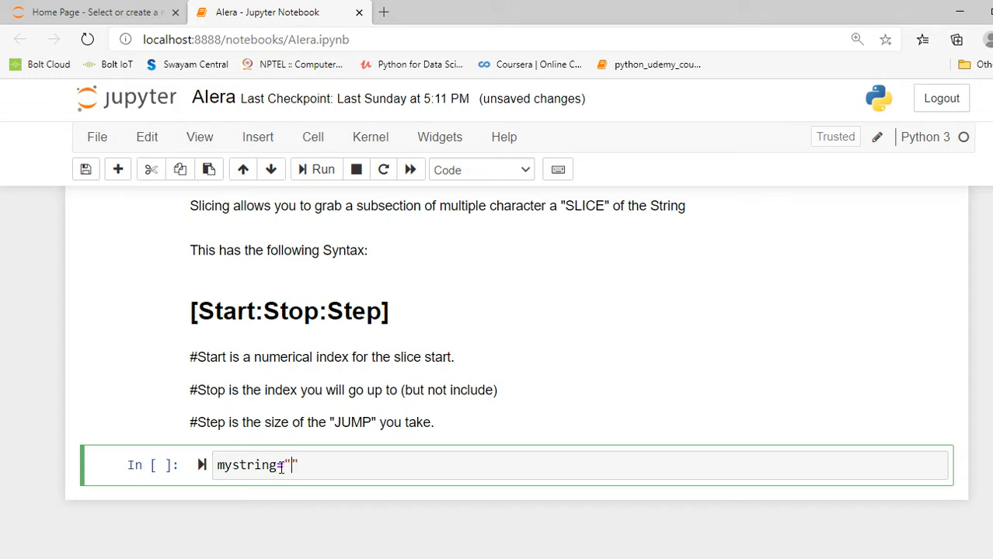
{"action": "type", "text": "Helo"}
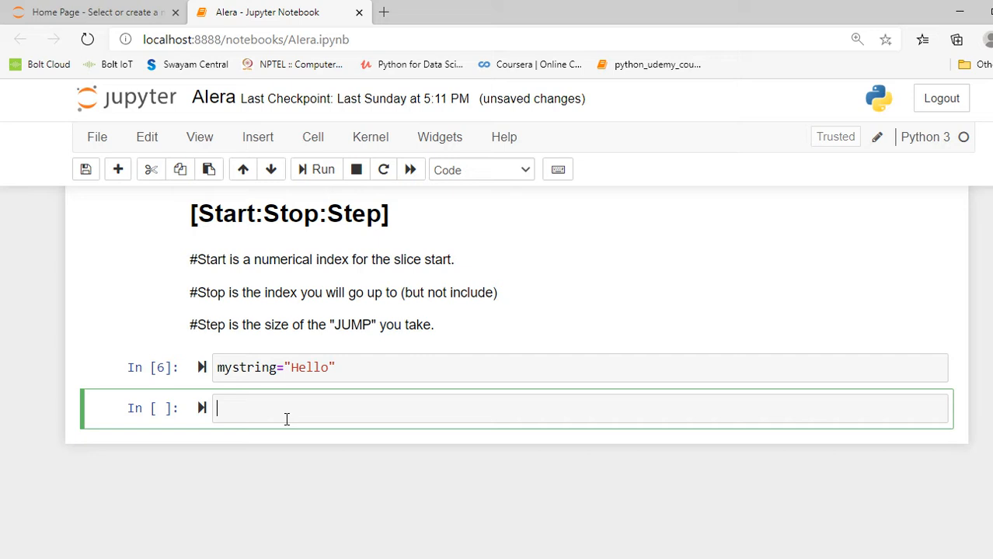
Run type(mystring) to show it is str, then select the next empty cell.
{"action": "type", "text": "typr"}
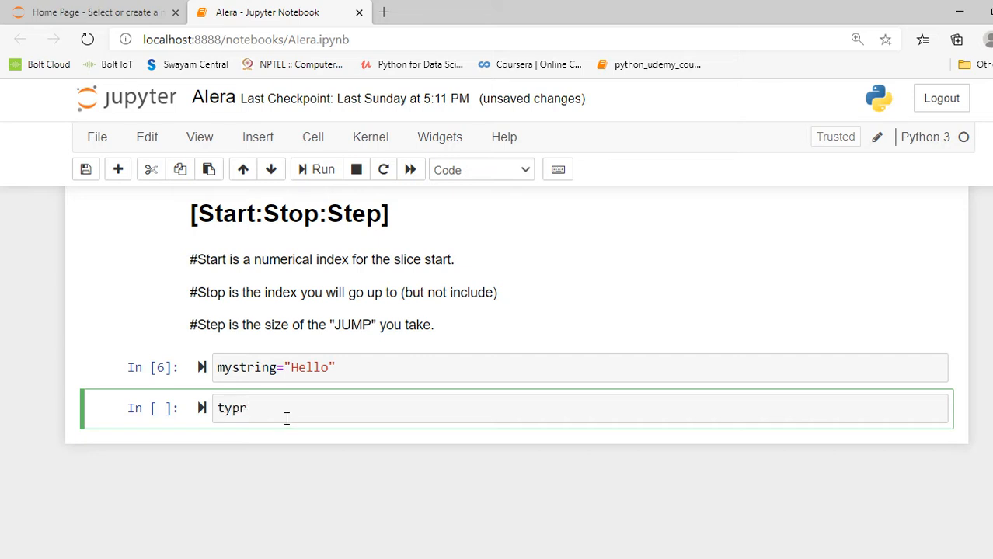
{"action": "type", "text": "type"}
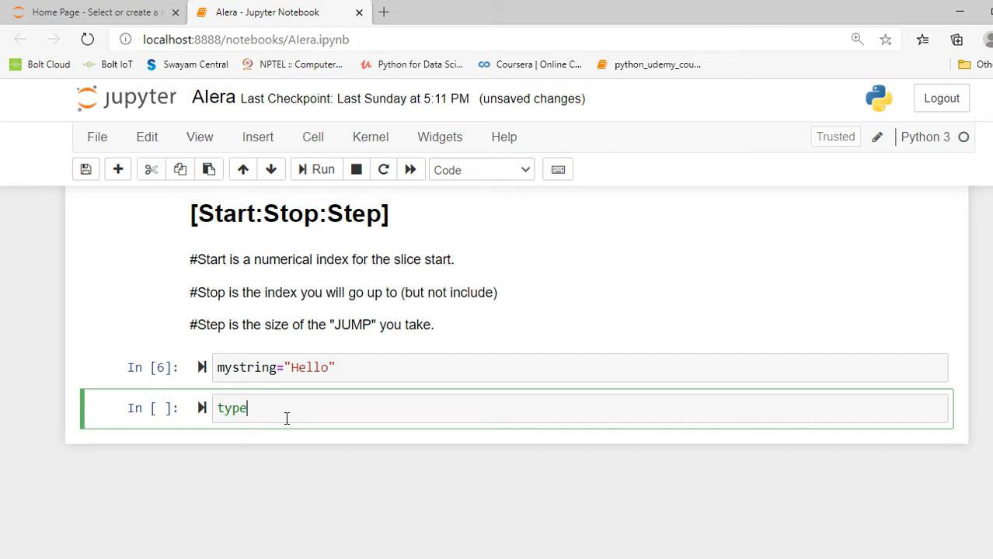
{"action": "type", "text": "(myst"}
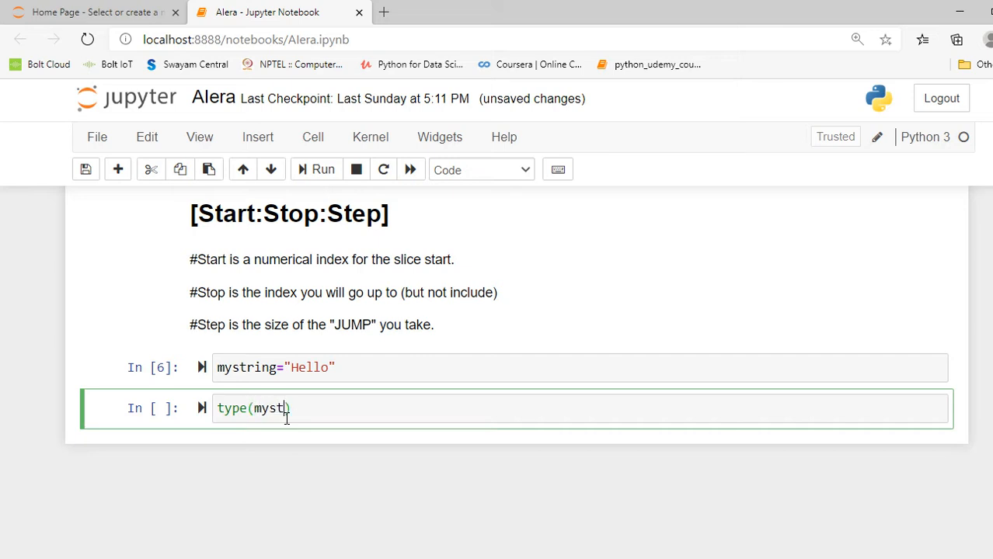
{"action": "type", "text": "ring"}
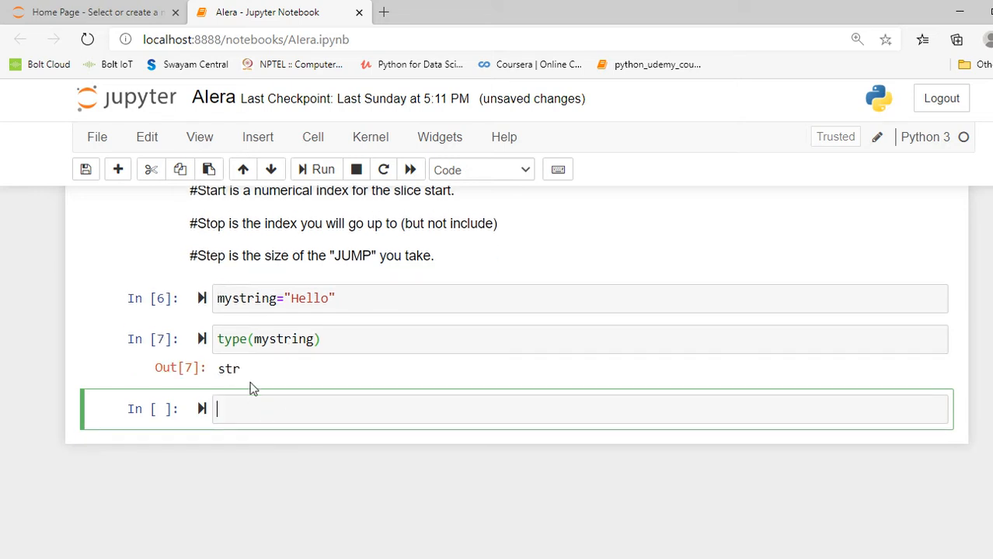
{"action": "mouse_move", "coordinate": [248, 373]}
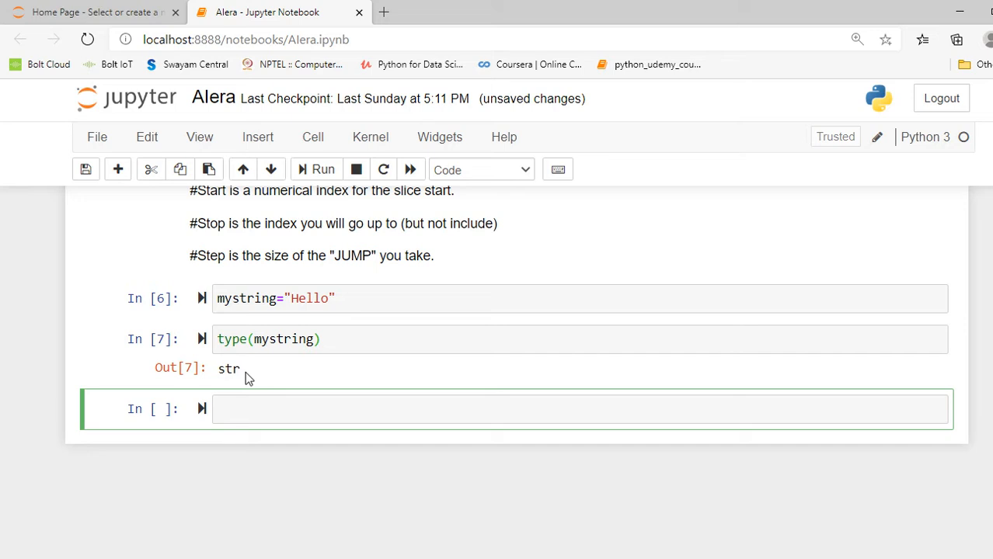
{"action": "left_click", "coordinate": [229, 410]}
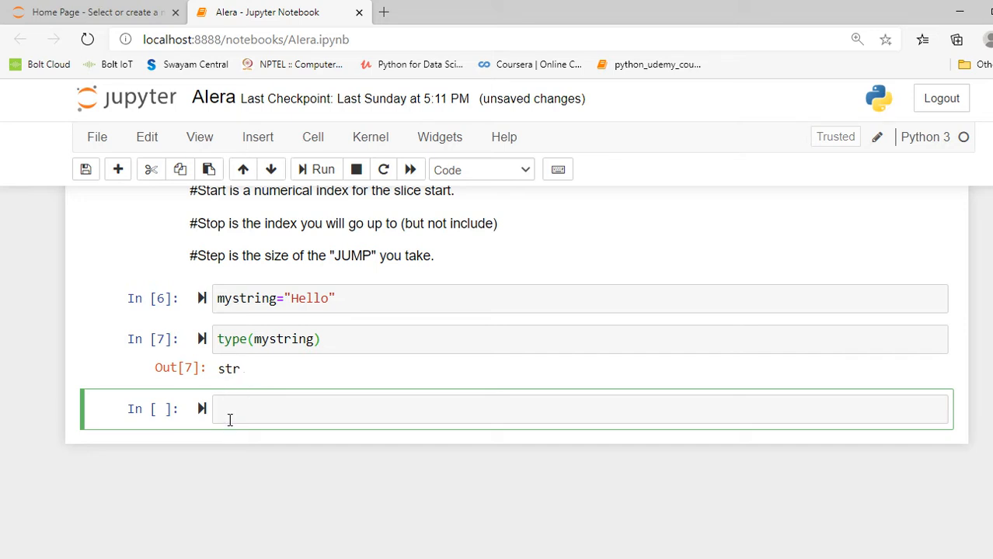
{"action": "mouse_move", "coordinate": [234, 413]}
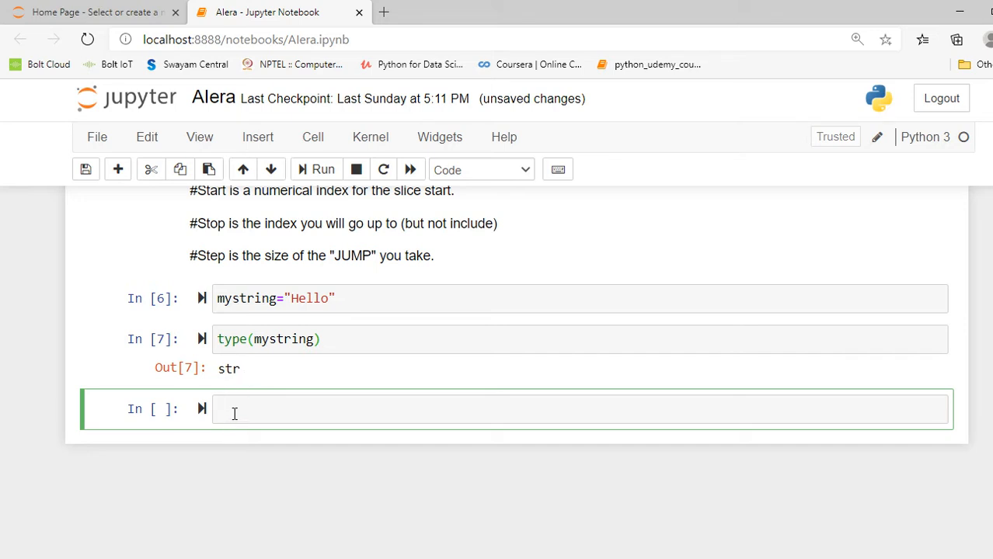
{"action": "left_click", "coordinate": [236, 410]}
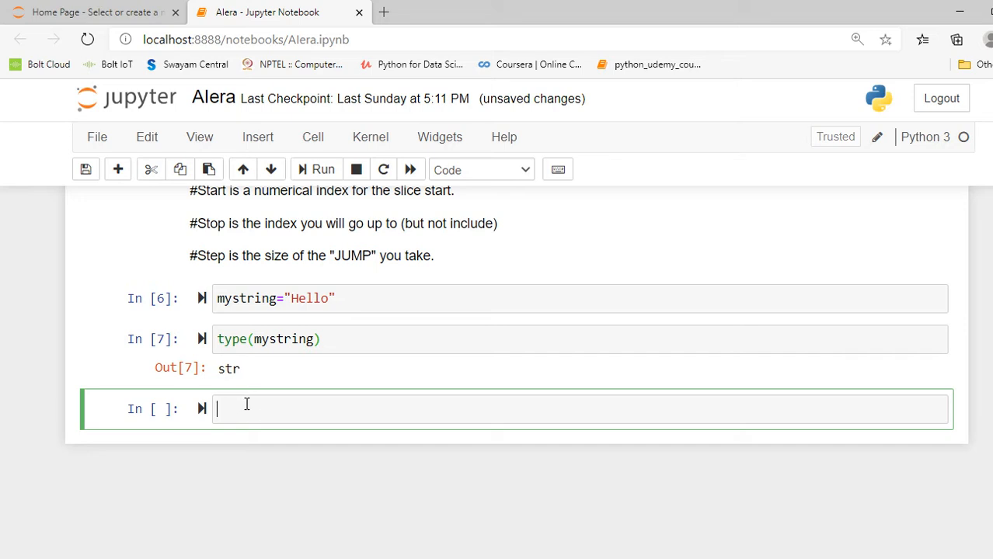
{"action": "mouse_move", "coordinate": [258, 400]}
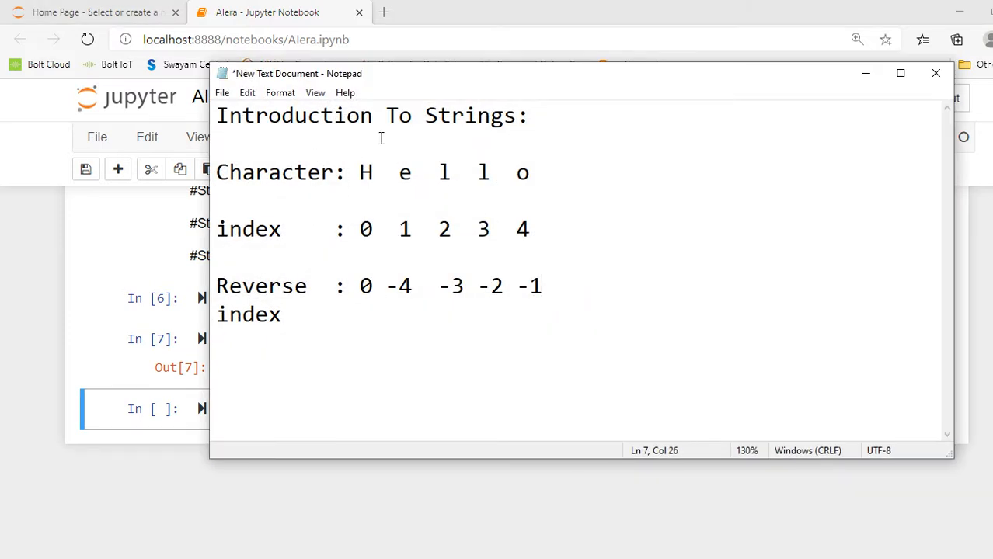
{"action": "mouse_move", "coordinate": [341, 172]}
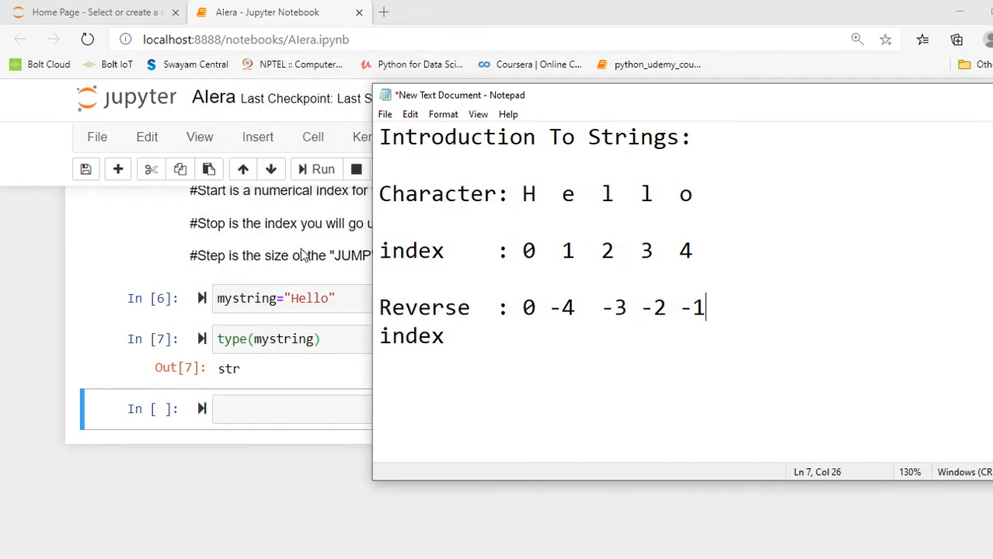
{"action": "mouse_move", "coordinate": [536, 251]}
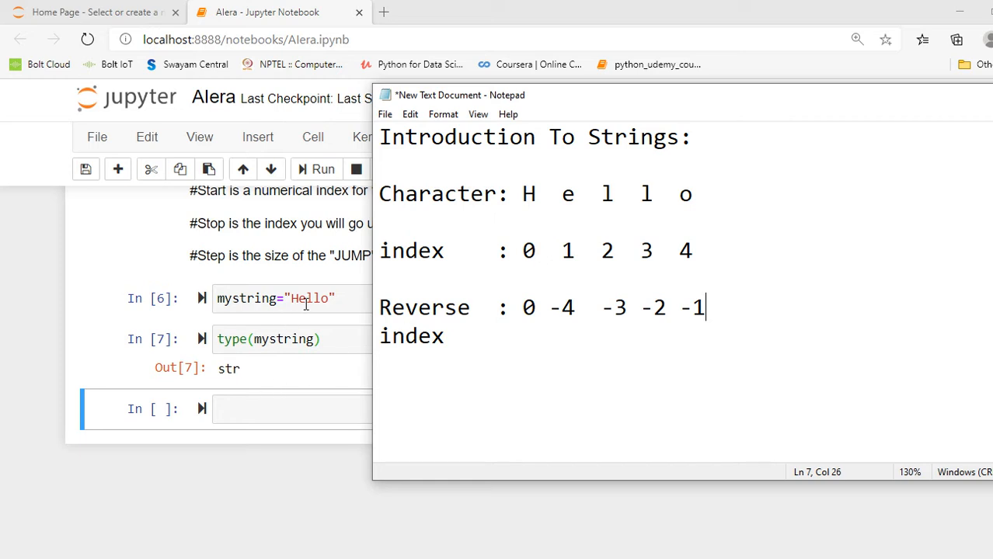
{"action": "mouse_move", "coordinate": [301, 301]}
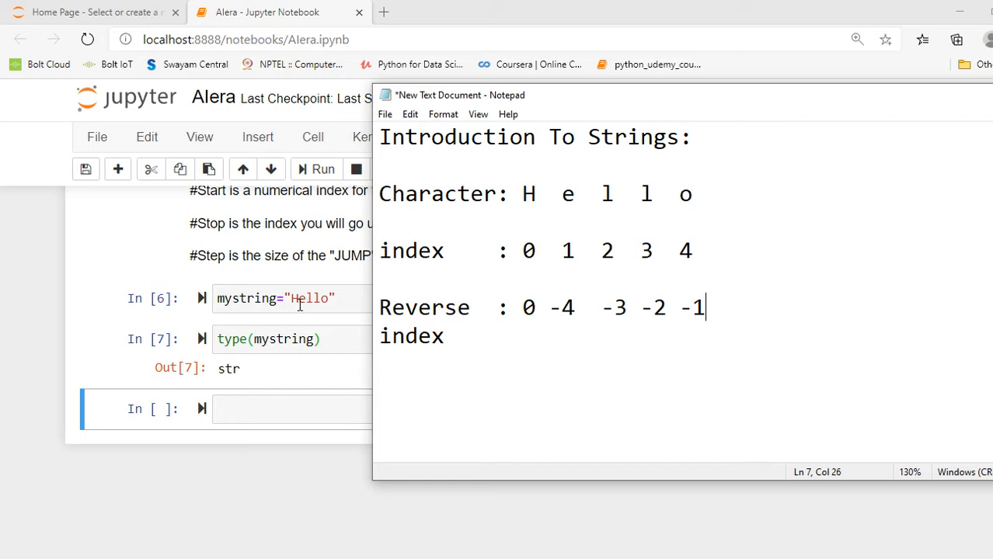
{"action": "mouse_move", "coordinate": [544, 250]}
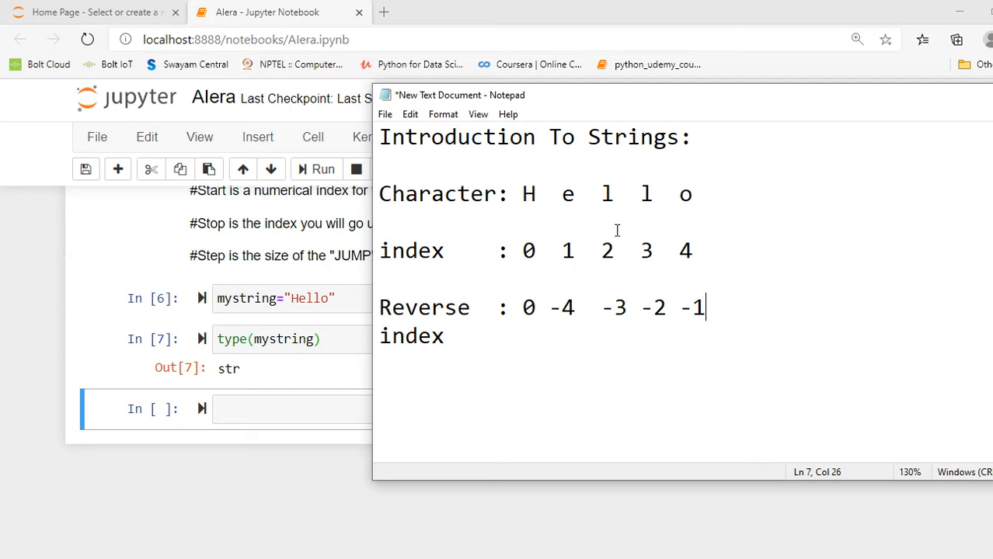
{"action": "mouse_move", "coordinate": [680, 274]}
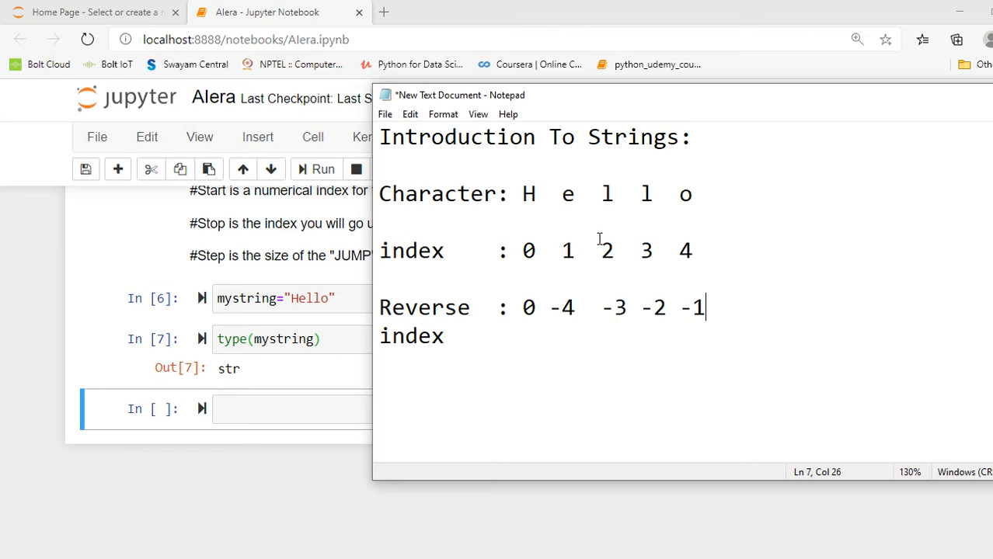
{"action": "mouse_move", "coordinate": [512, 324]}
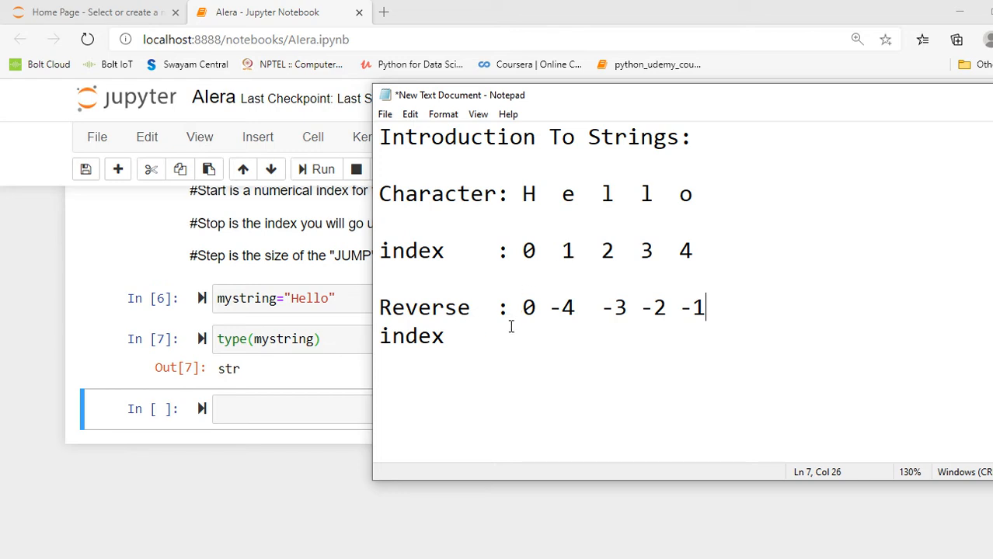
{"action": "mouse_move", "coordinate": [692, 269]}
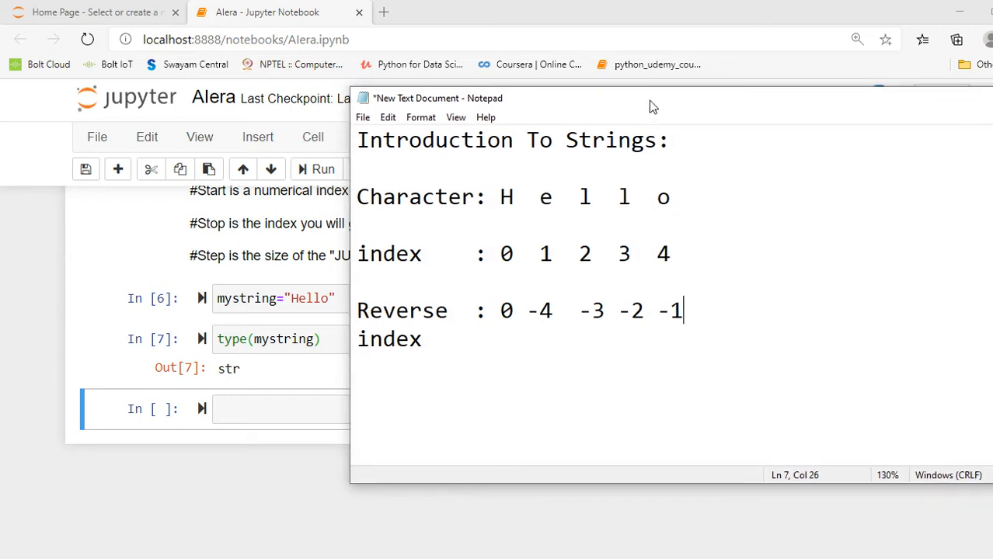
Drag the Notepad notes with Hello's forward and reverse indices slightly left.
{"action": "left_click_drag", "start_coordinate": [652, 107], "coordinate": [628, 111]}
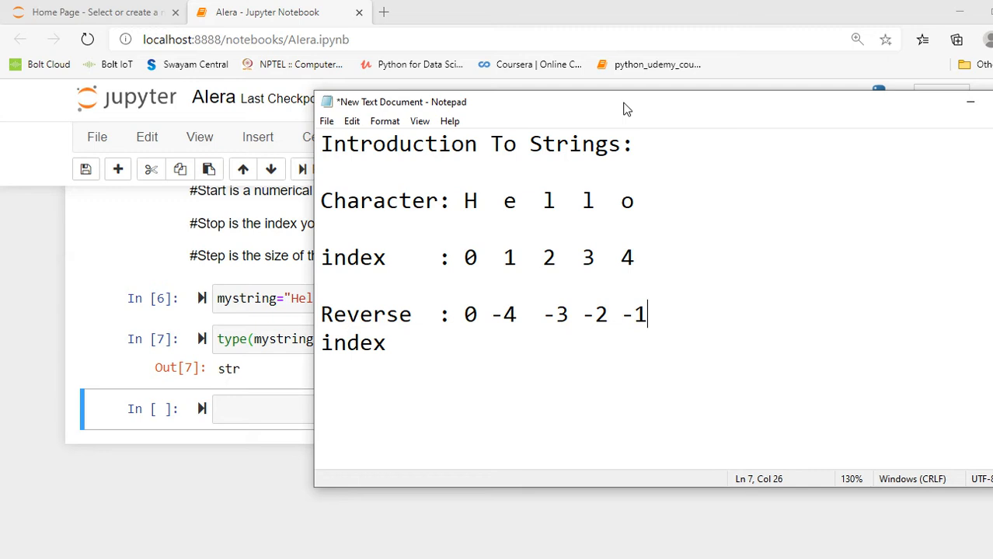
{"action": "mouse_move", "coordinate": [714, 240]}
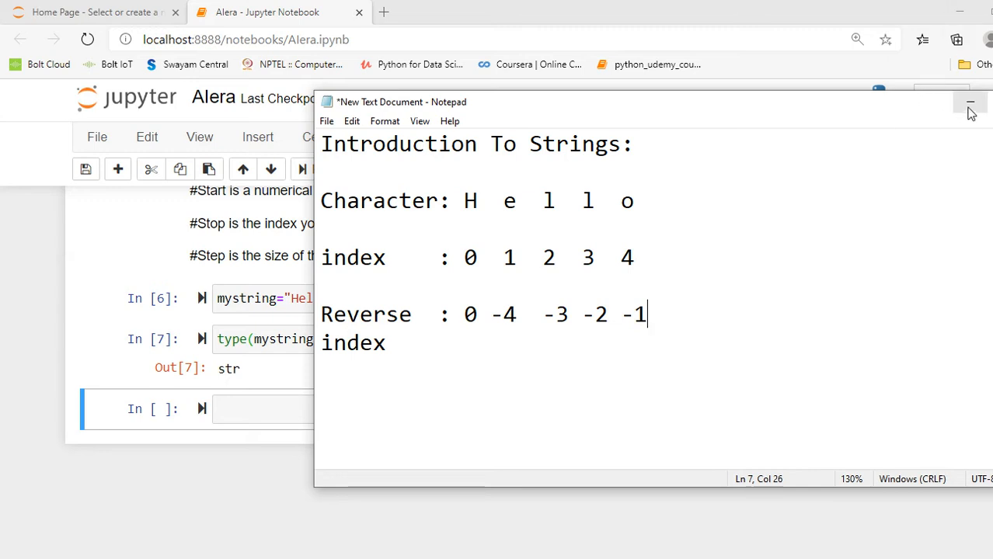
{"action": "mouse_move", "coordinate": [968, 102]}
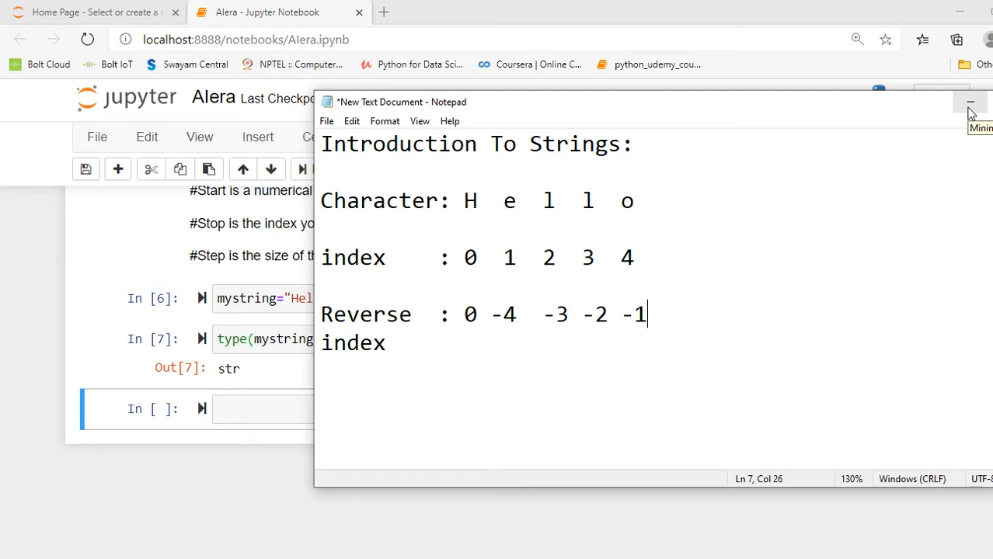
Back in the notebook, index mystring[0] for 'H', then edit it to mystring[2].
{"action": "left_click", "coordinate": [968, 102]}
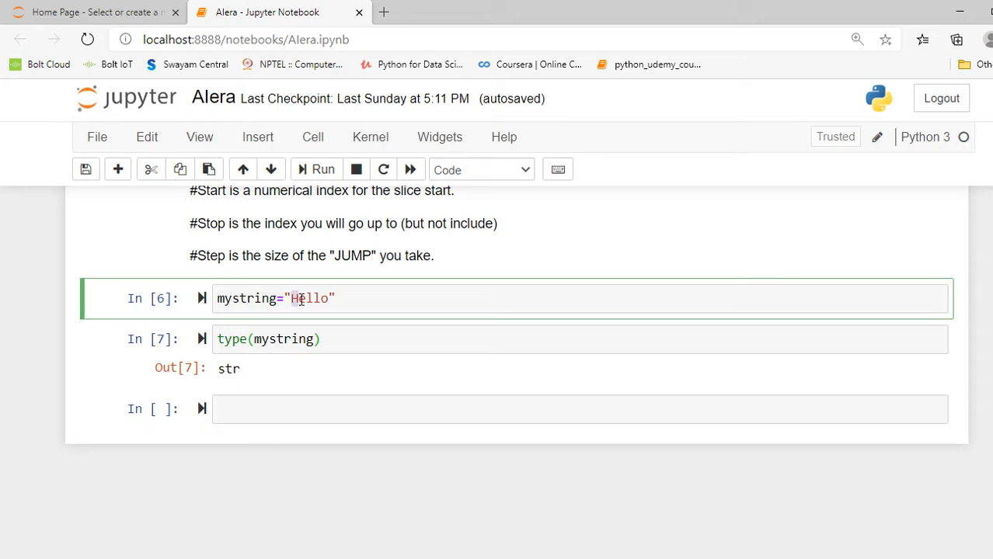
{"action": "left_click", "coordinate": [243, 405]}
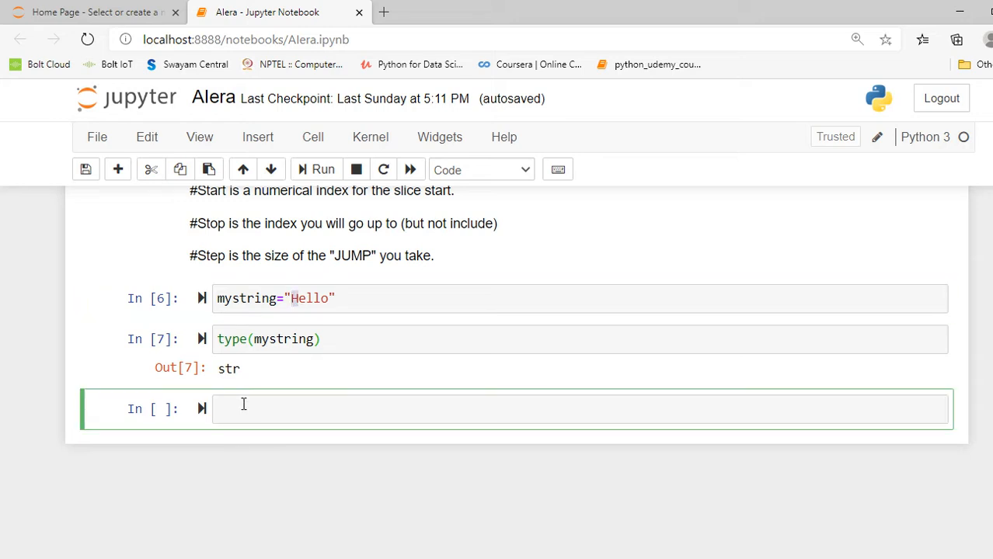
{"action": "type", "text": "mystring"}
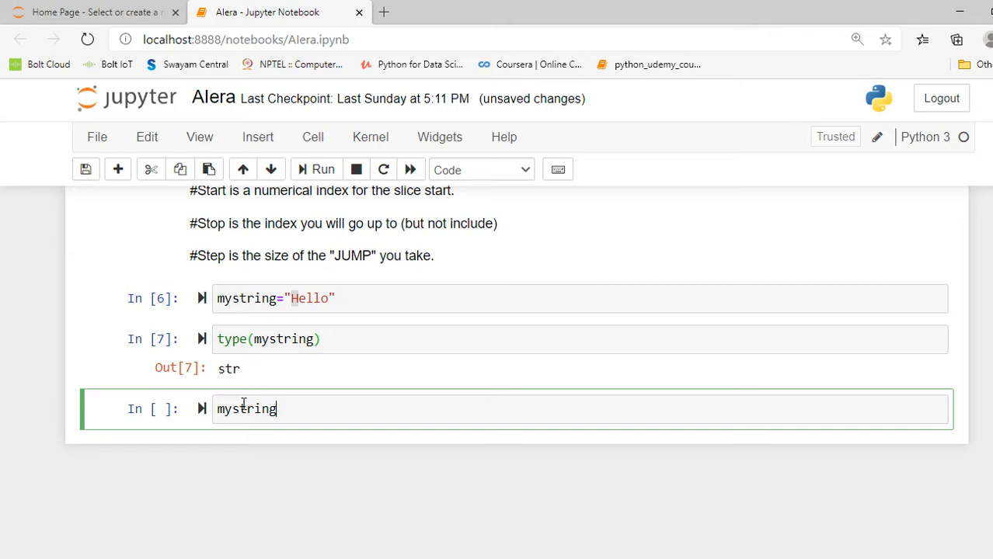
{"action": "type", "text": "[0]"}
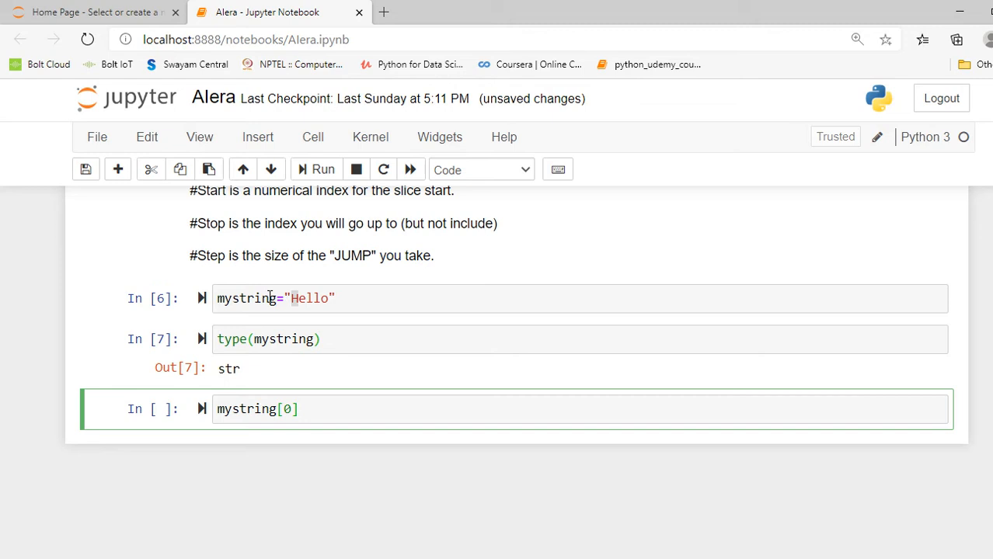
{"action": "mouse_move", "coordinate": [300, 300]}
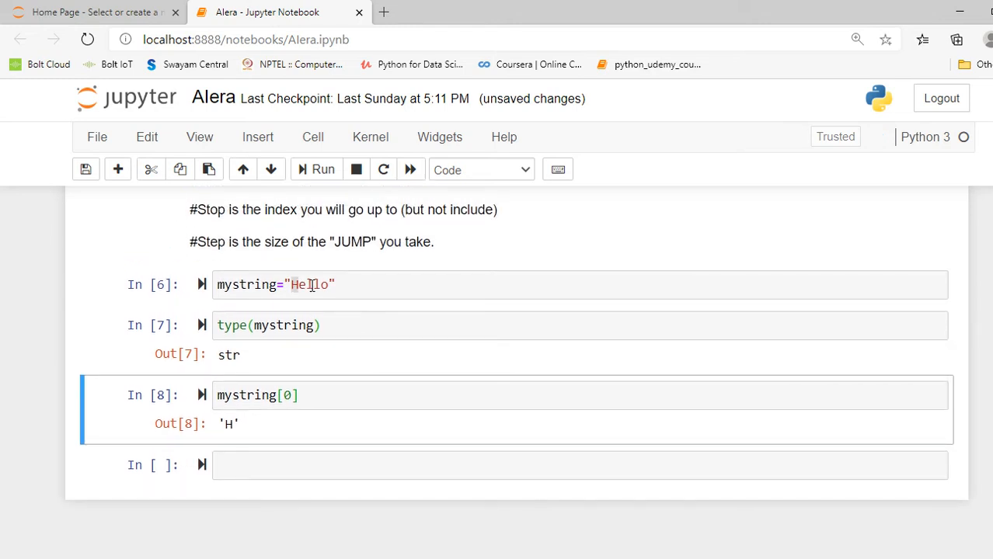
{"action": "left_click", "coordinate": [307, 286]}
{"action": "type", "text": "2"}
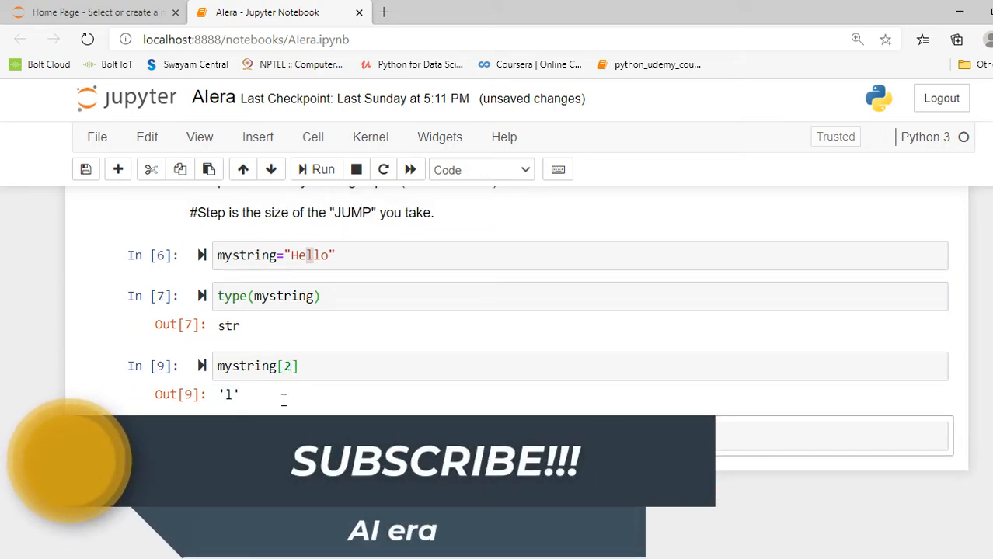
{"action": "mouse_move", "coordinate": [256, 400]}
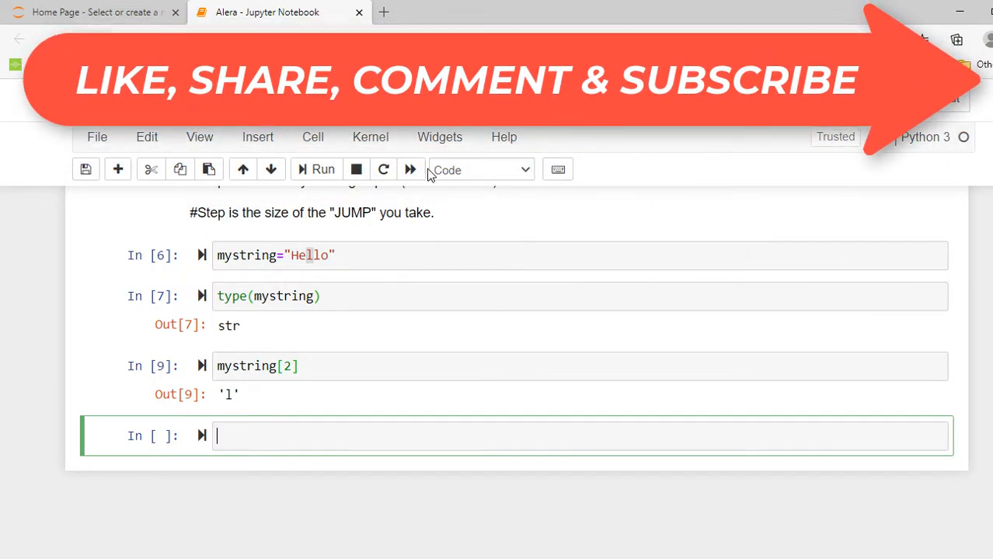
Convert the empty cell to a Heading and title it 'Slicing'.
{"action": "left_click", "coordinate": [480, 169]}
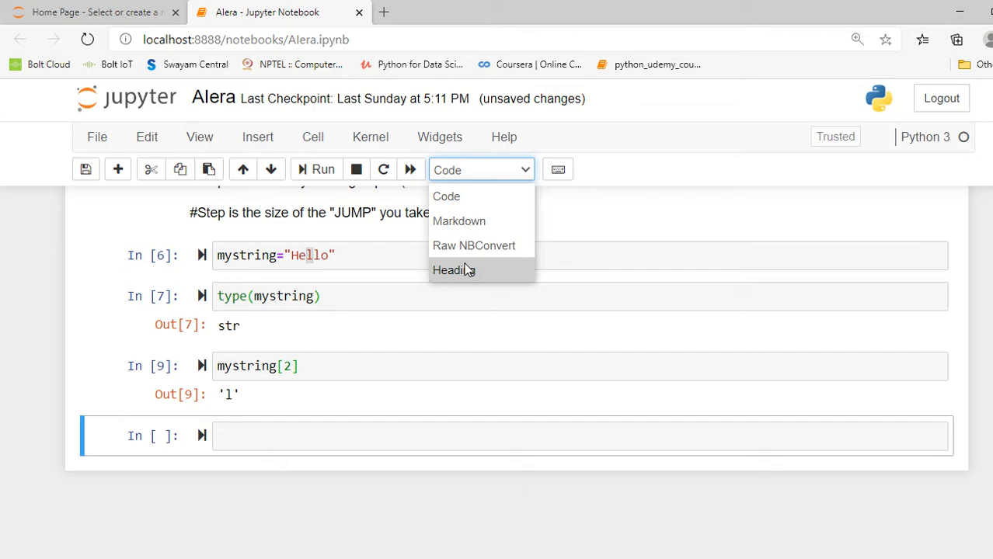
{"action": "left_click", "coordinate": [453, 270]}
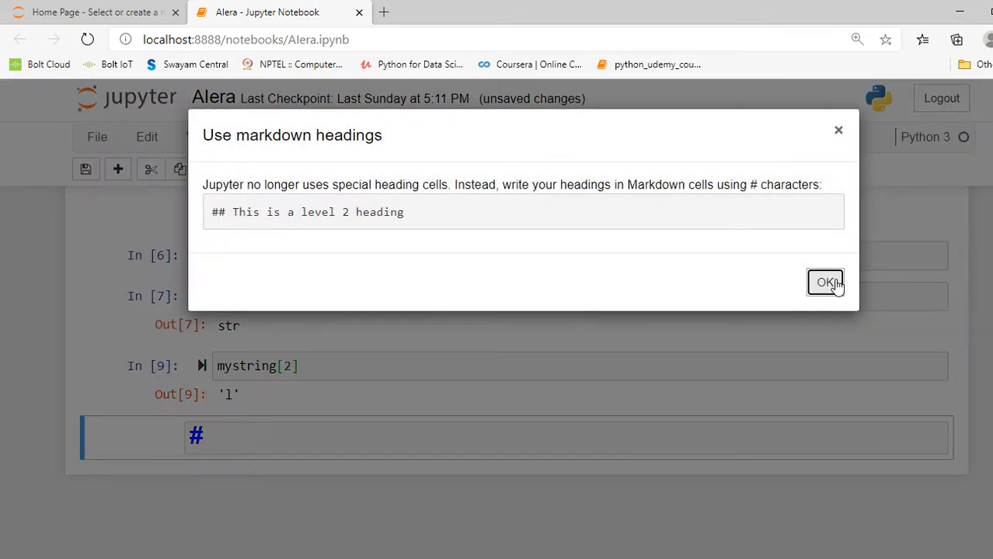
{"action": "left_click", "coordinate": [825, 282]}
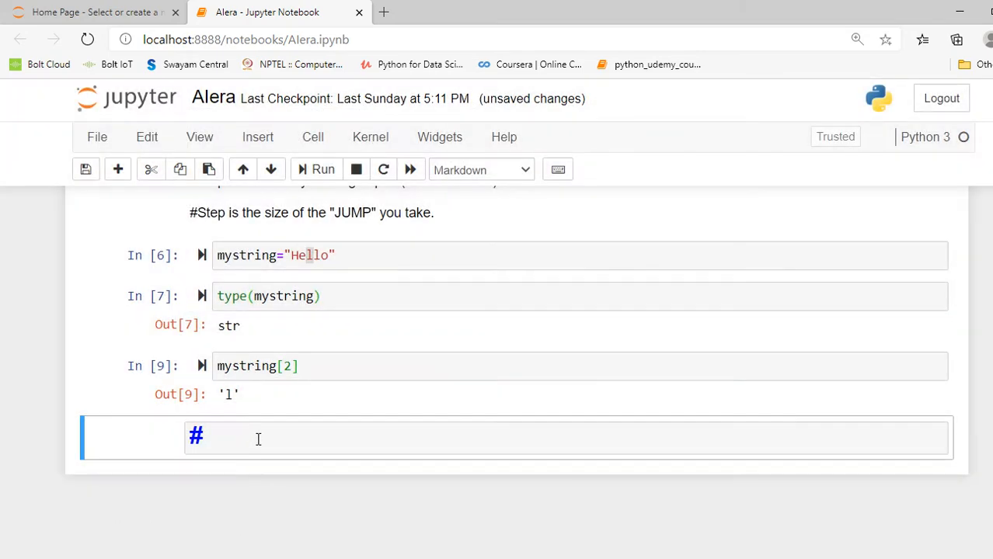
{"action": "left_click", "coordinate": [257, 438]}
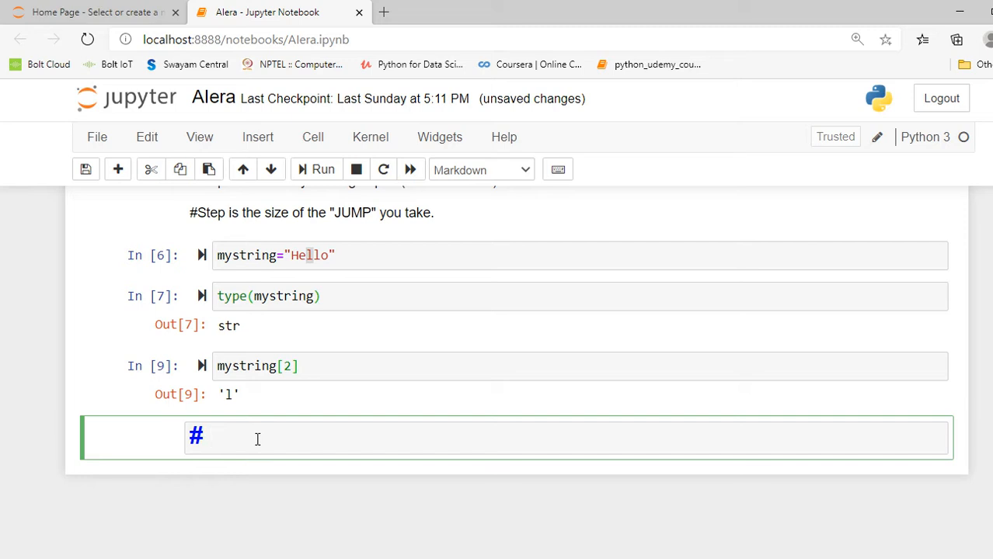
{"action": "type", "text": "Slicing"}
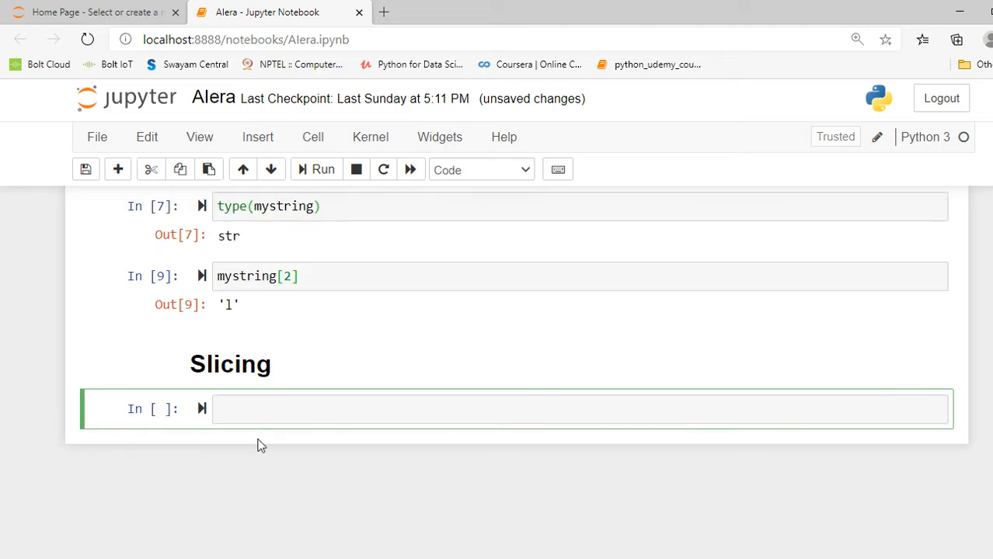
{"action": "mouse_move", "coordinate": [233, 365]}
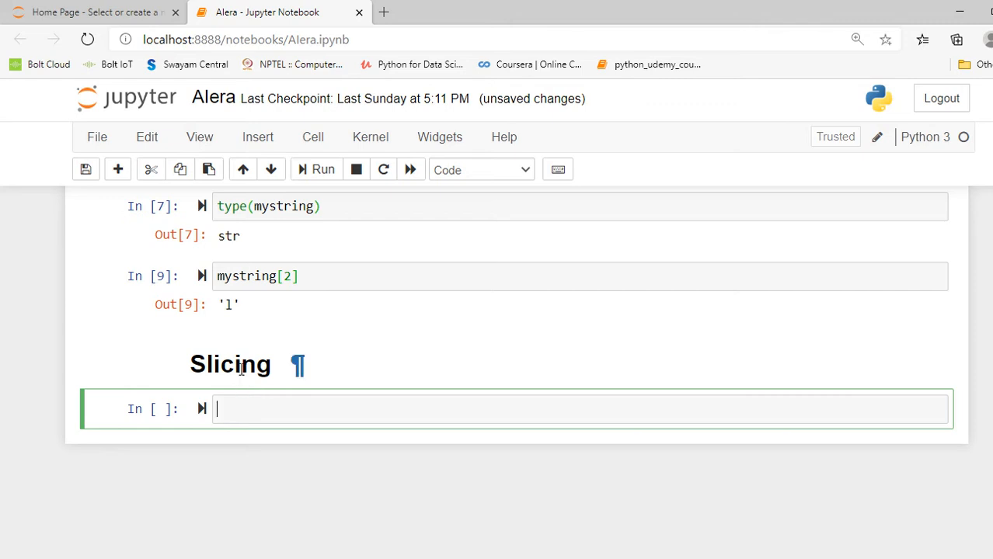
Display mystring under the Slicing heading, showing 'Hello'.
{"action": "left_click", "coordinate": [244, 410]}
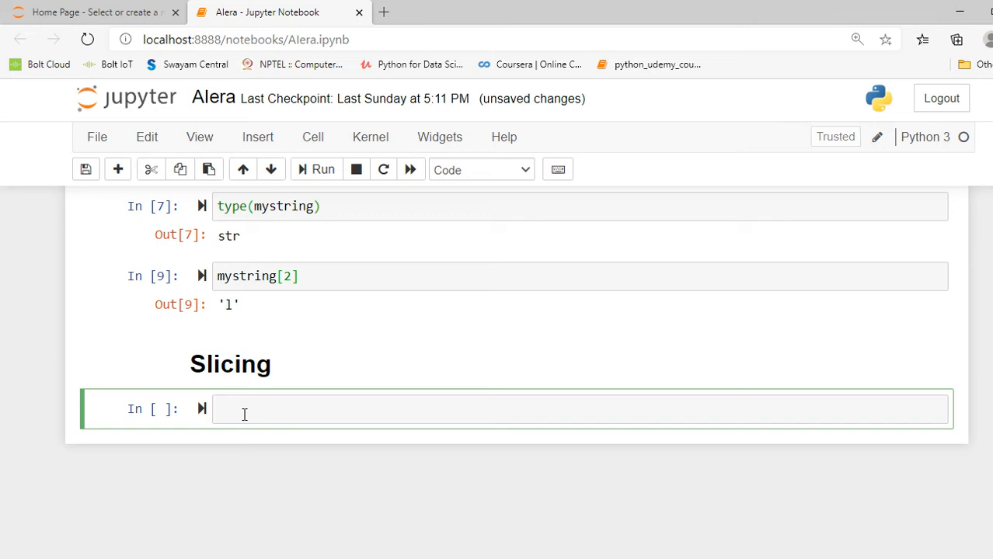
{"action": "type", "text": "my"}
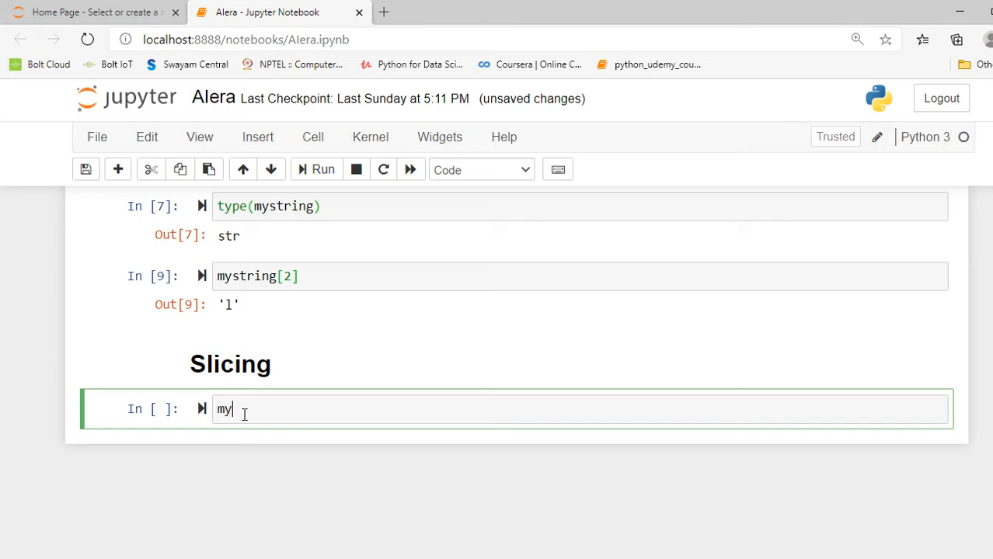
{"action": "type", "text": "st"}
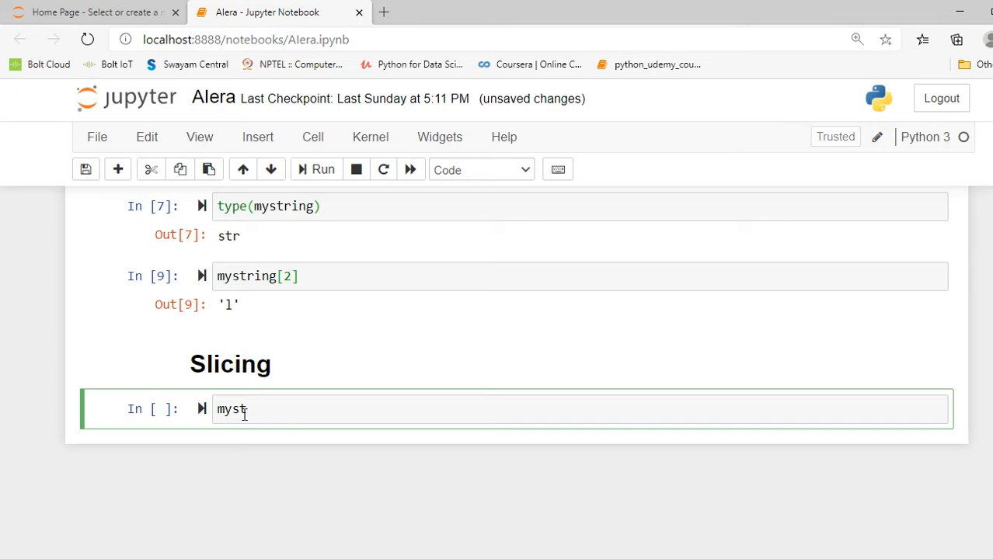
{"action": "type", "text": "ring"}
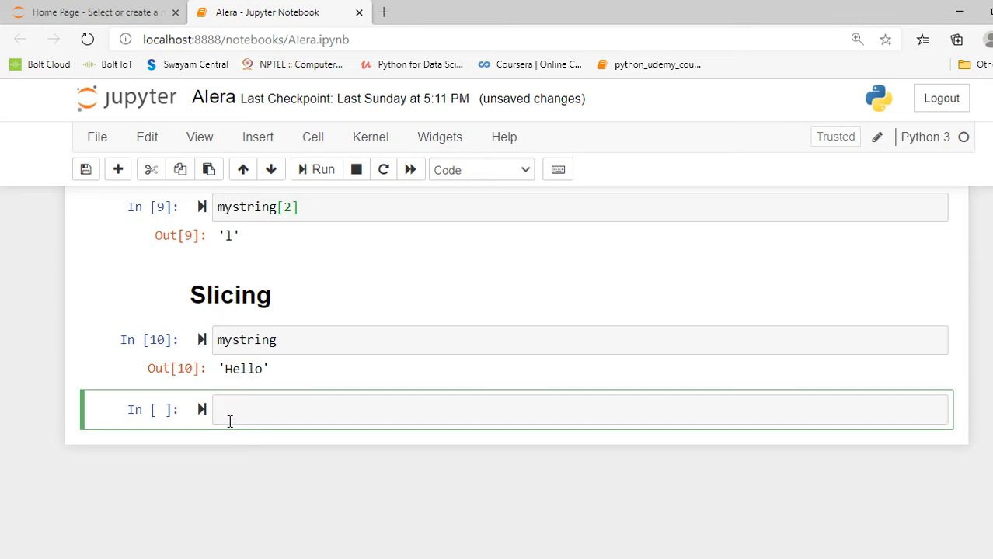
Start a mystring[] slice and select Hello in the definition cell for reference.
{"action": "type", "text": "mysting"}
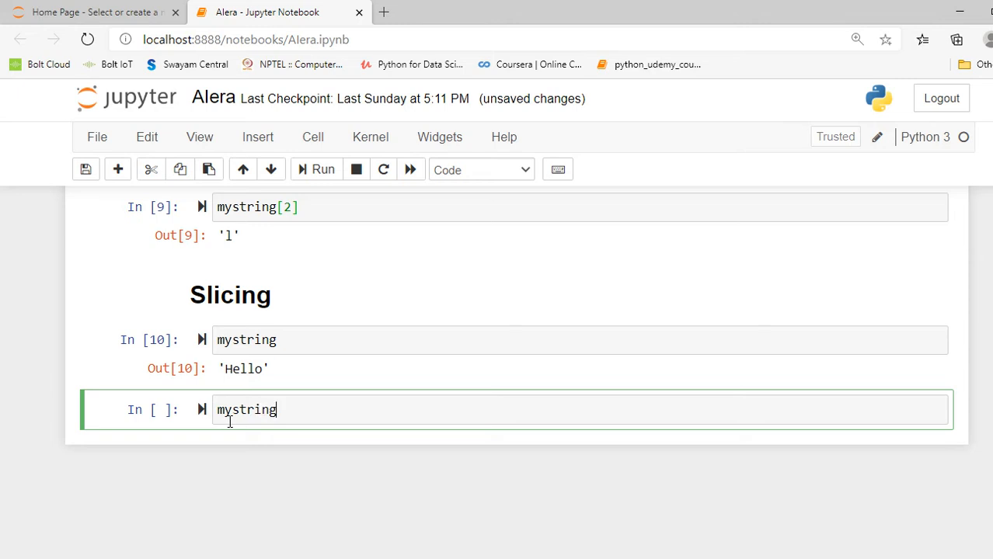
{"action": "type", "text": "[]"}
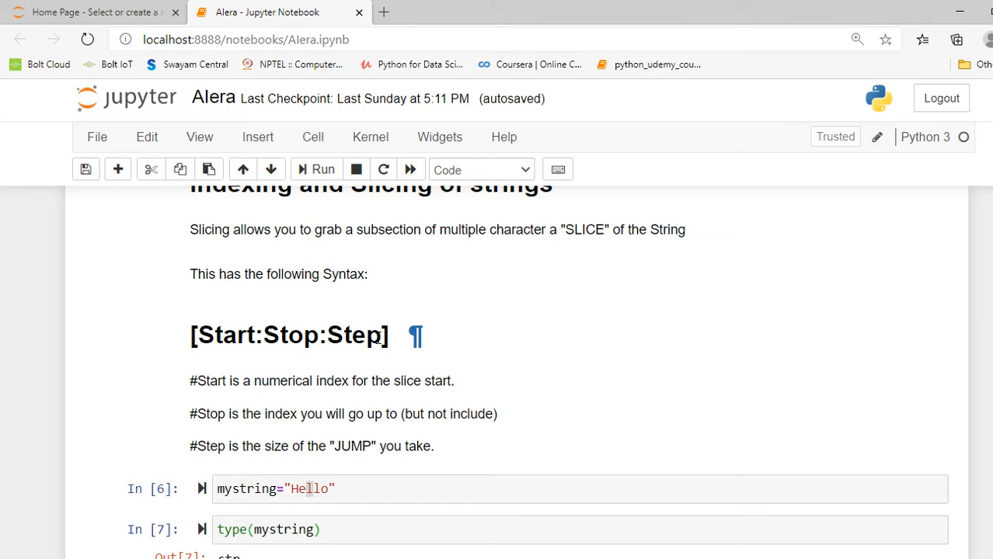
{"action": "scroll", "scroll_direction": "down", "scroll_amount": 3}
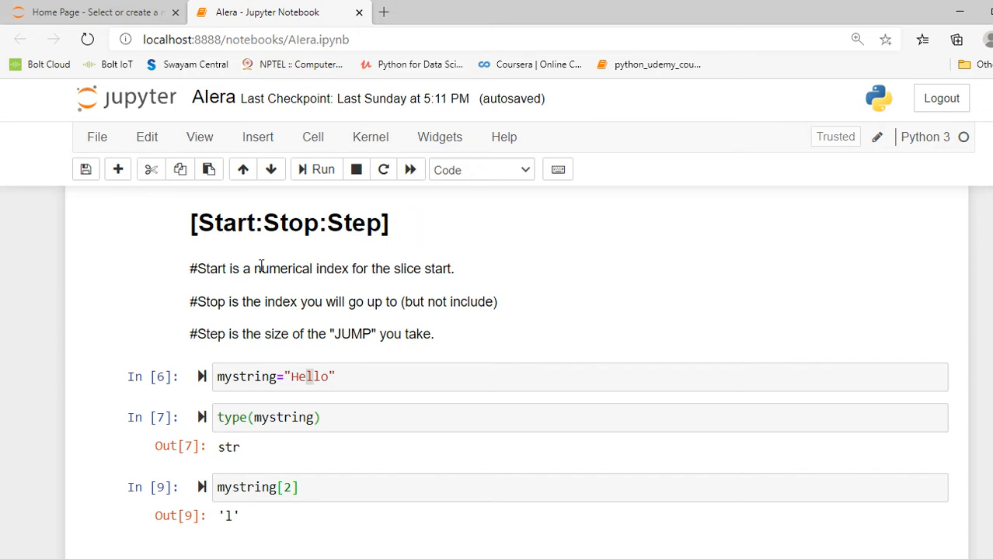
{"action": "mouse_move", "coordinate": [411, 283]}
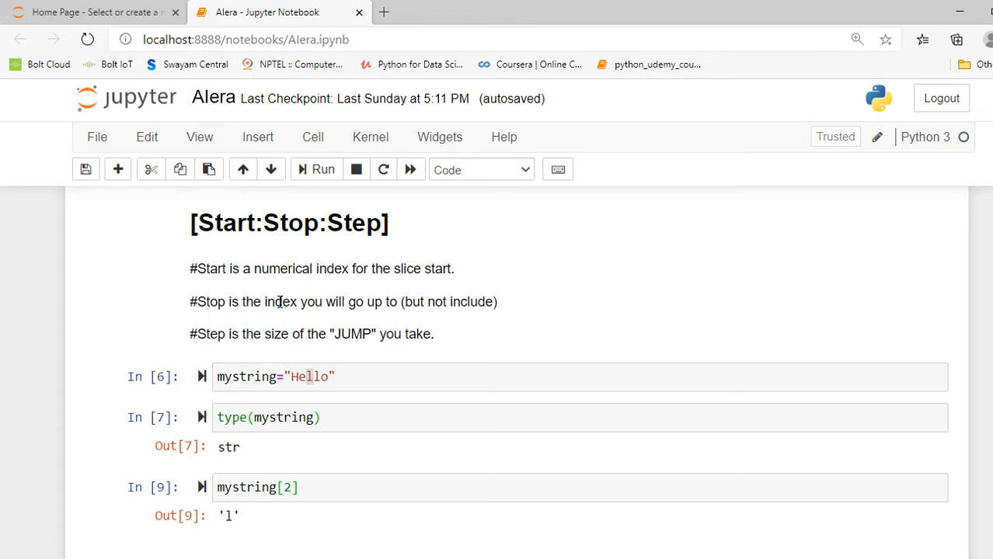
{"action": "mouse_move", "coordinate": [452, 301]}
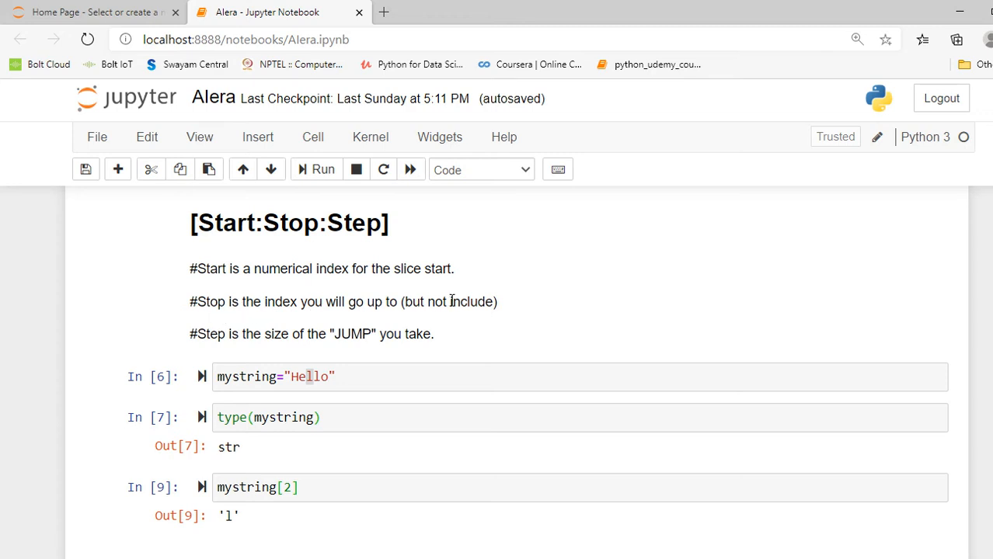
{"action": "scroll", "scroll_direction": "down", "scroll_amount": 3}
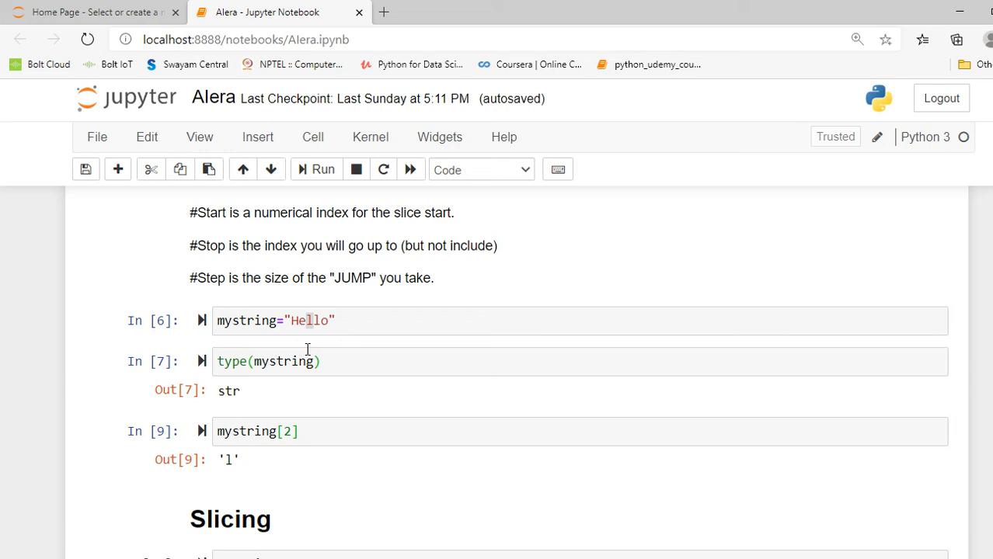
{"action": "left_click", "coordinate": [301, 321]}
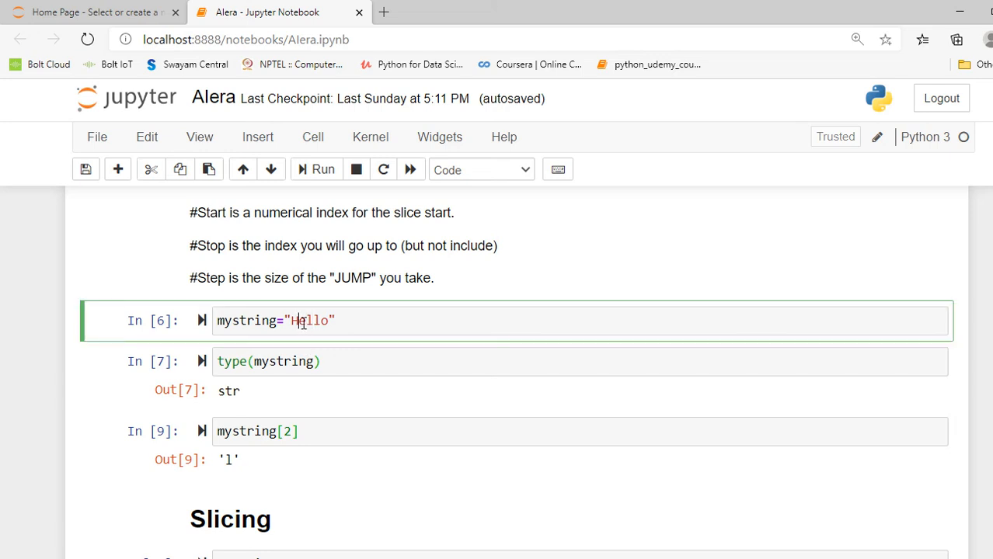
{"action": "double_click", "coordinate": [310, 320]}
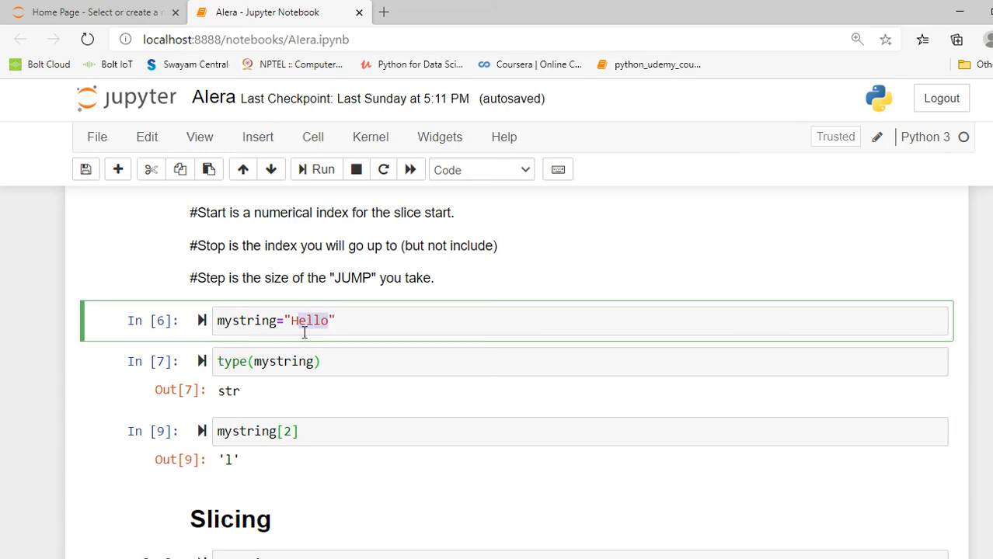
{"action": "scroll", "scroll_direction": "down", "scroll_amount": 3}
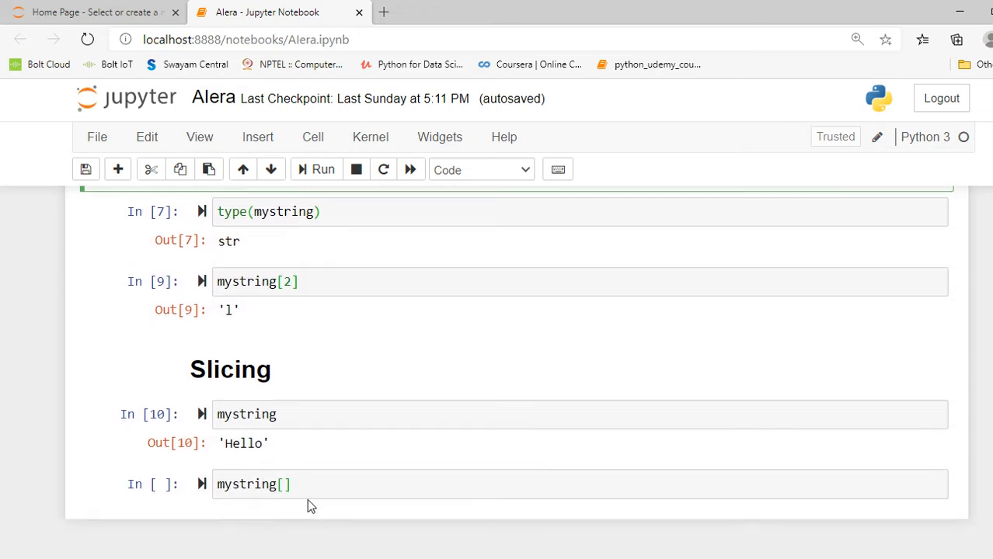
Complete the slice as mystring[1:4] and run it, returning 'ell'.
{"action": "left_click", "coordinate": [280, 485]}
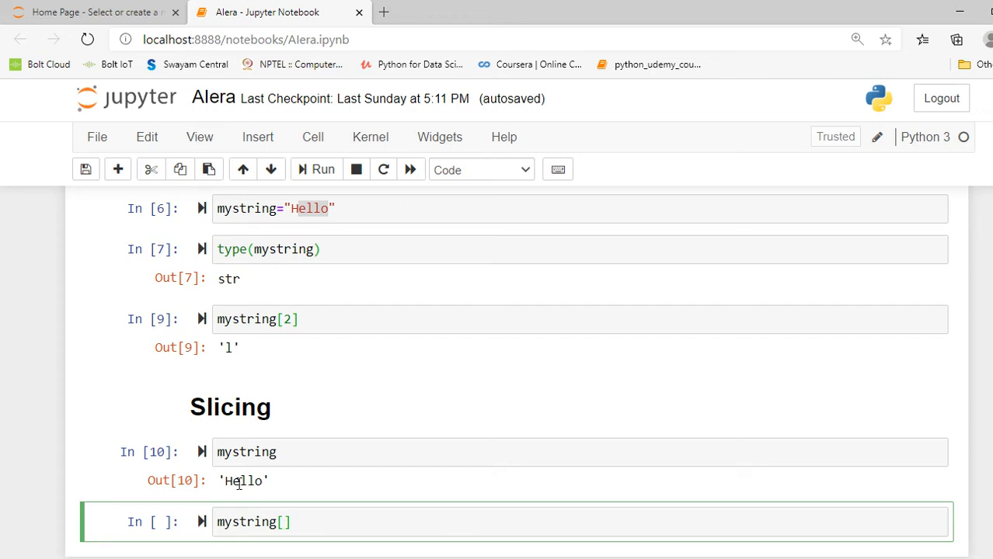
{"action": "type", "text": "1"}
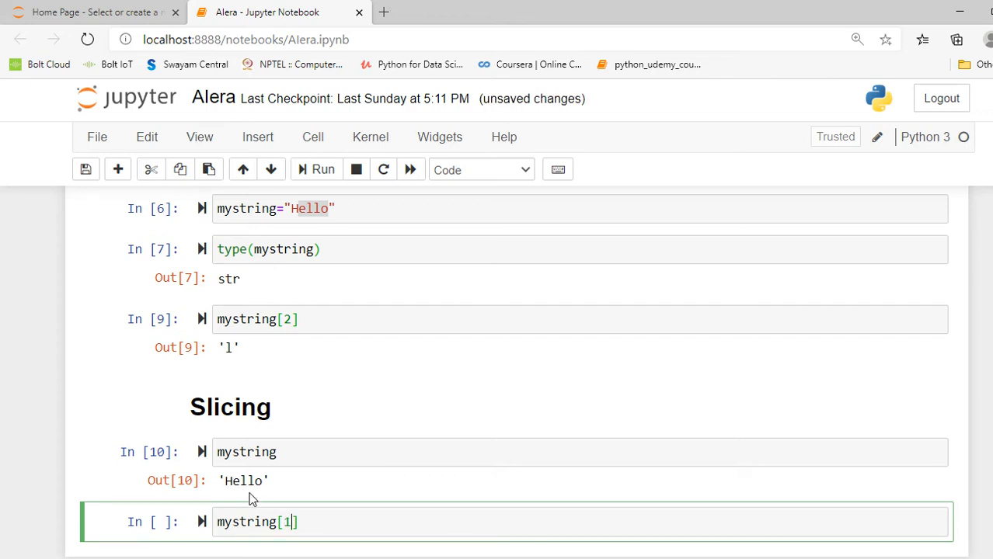
{"action": "type", "text": ":"}
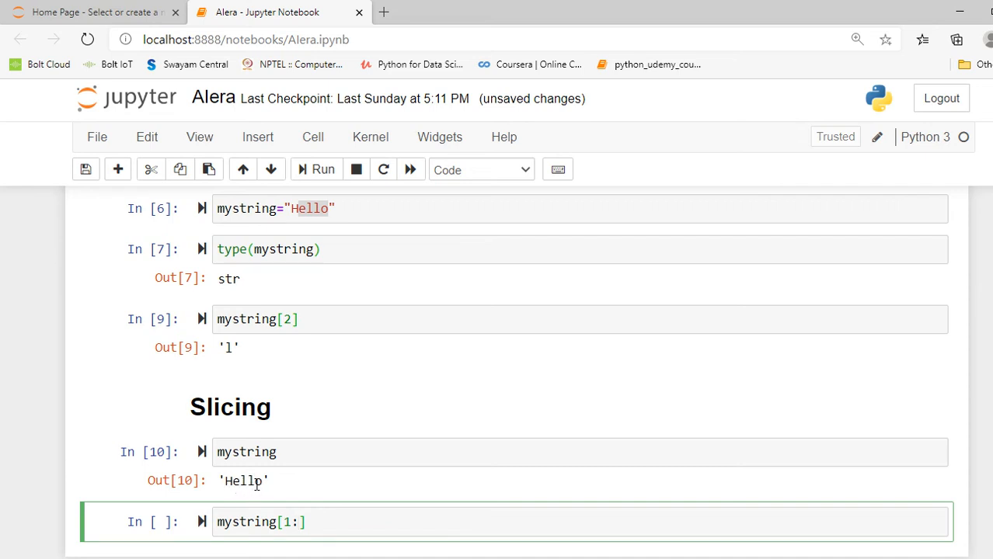
{"action": "type", "text": "4"}
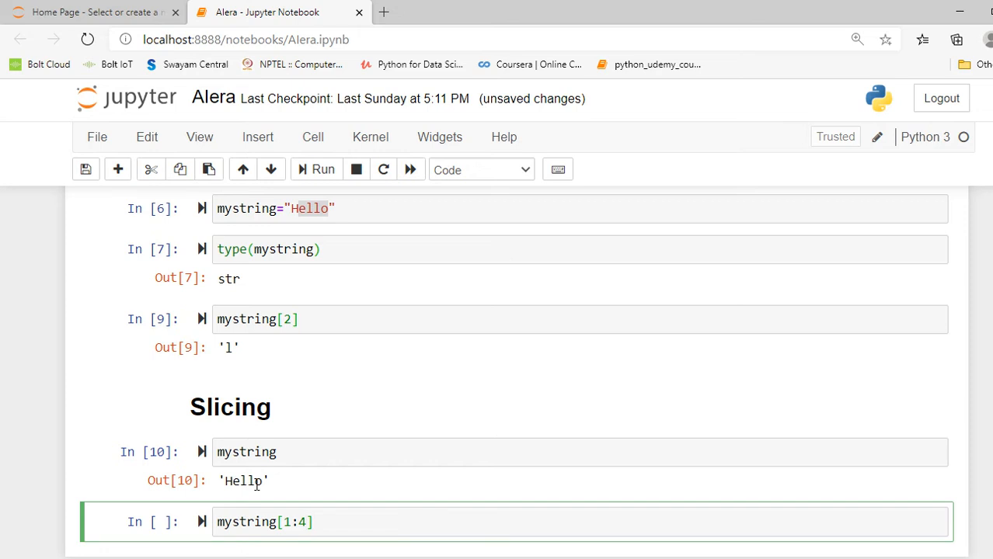
{"action": "scroll", "scroll_direction": "down", "scroll_amount": 3}
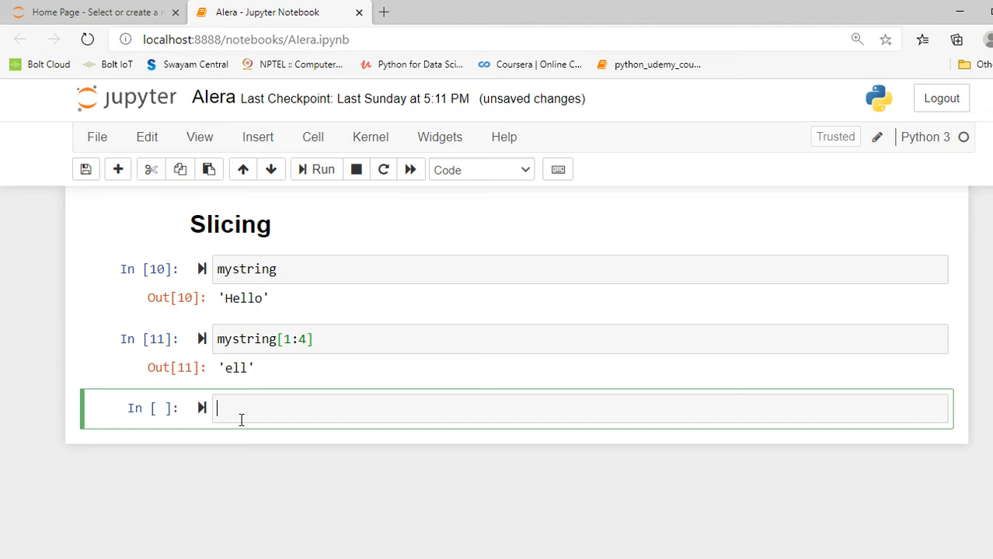
Define example="abcdefgh" in the new cell and run it.
{"action": "type", "text": "expal"}
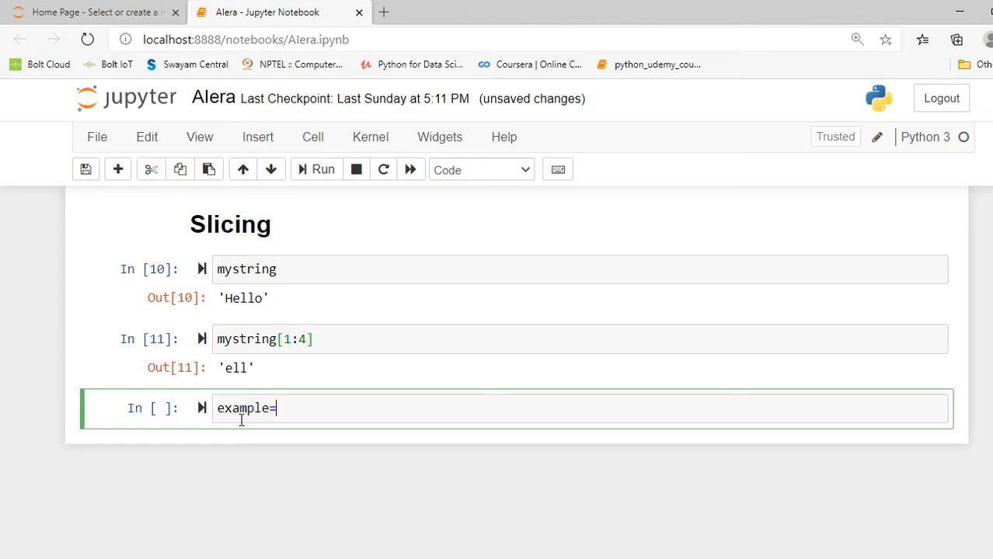
{"action": "type", "text": "\"A\""}
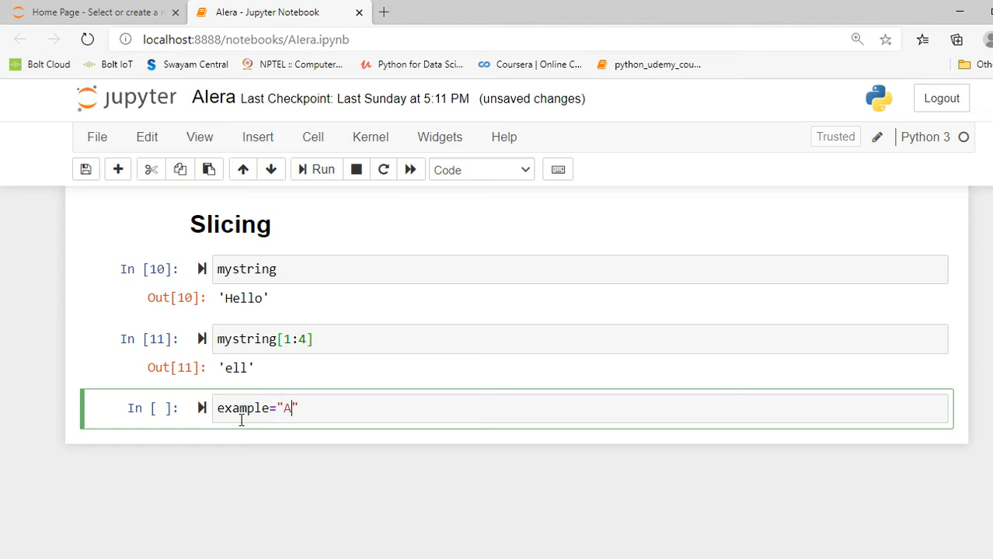
{"action": "type", "text": "ancd"}
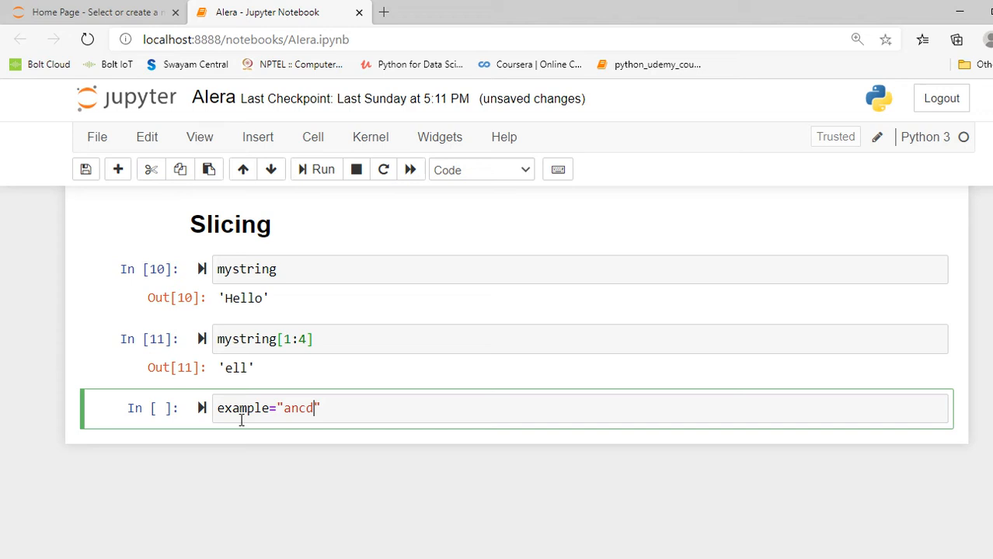
{"action": "type", "text": "efg"}
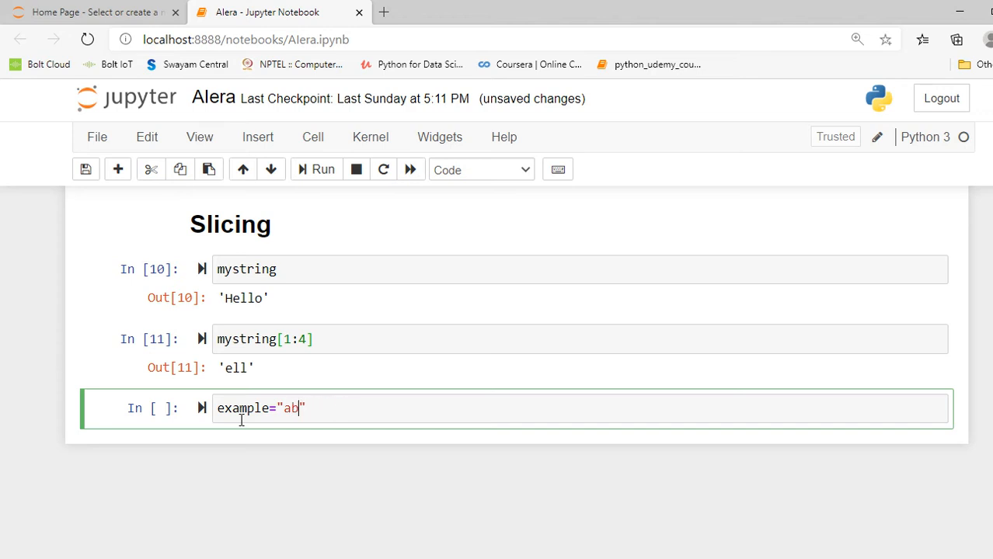
{"action": "type", "text": "cdefgh"}
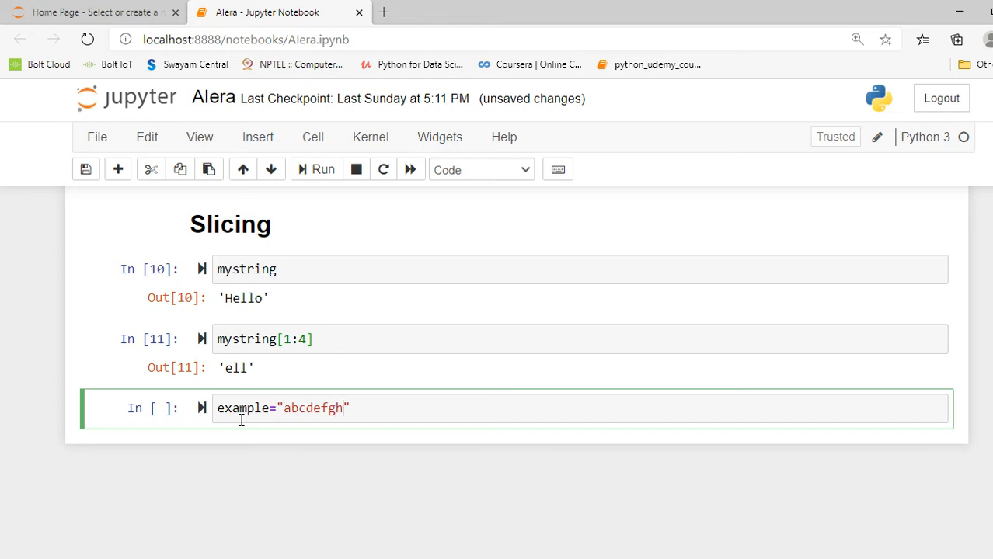
{"action": "mouse_move", "coordinate": [391, 413]}
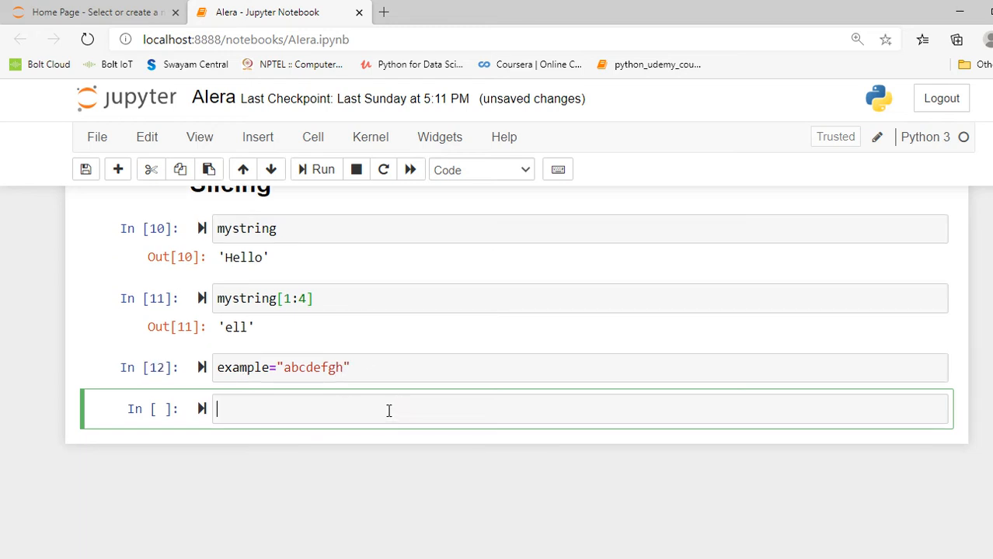
{"action": "mouse_move", "coordinate": [291, 417]}
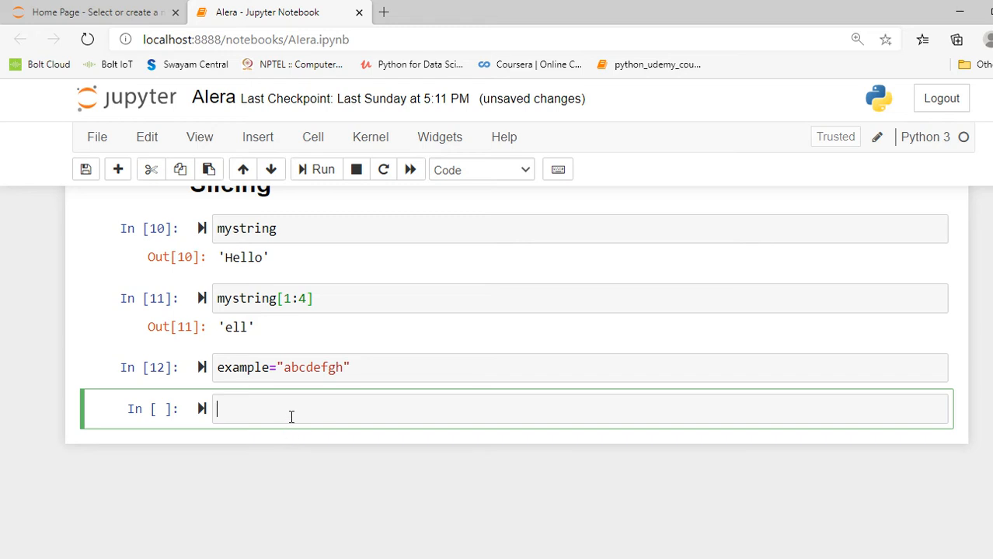
Replace a print() call with example to display 'abcdefgh'.
{"action": "type", "text": "print()"}
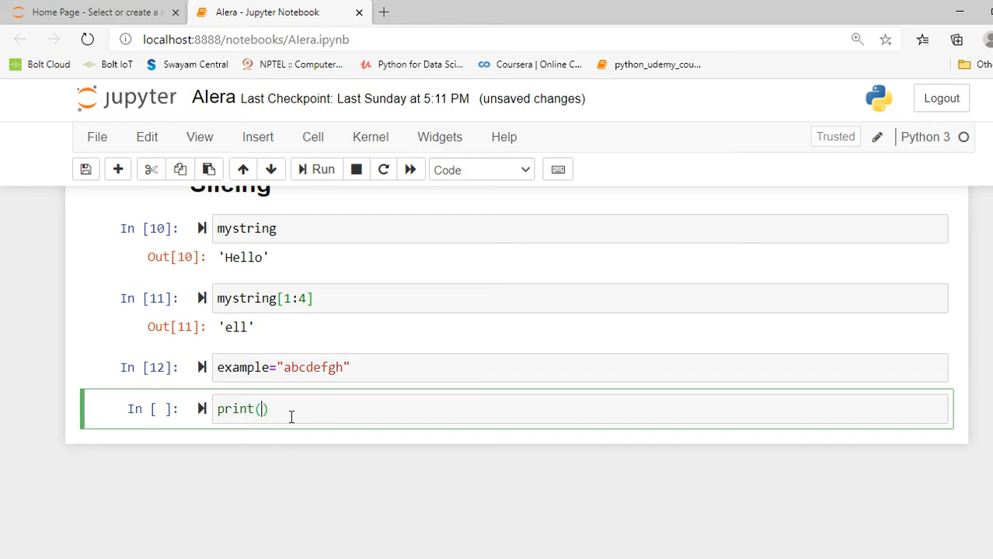
{"action": "key", "text": "ctrl+a"}
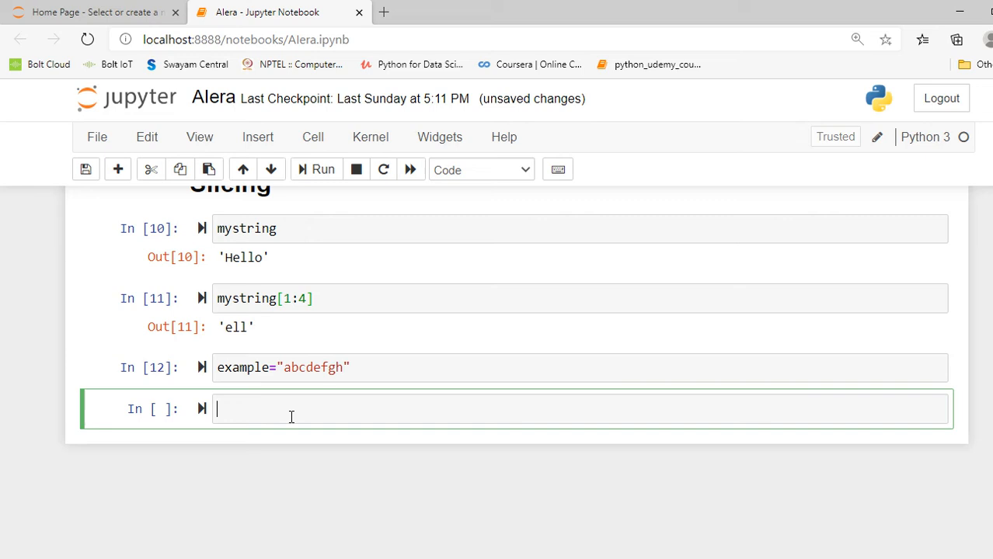
{"action": "type", "text": "exa"}
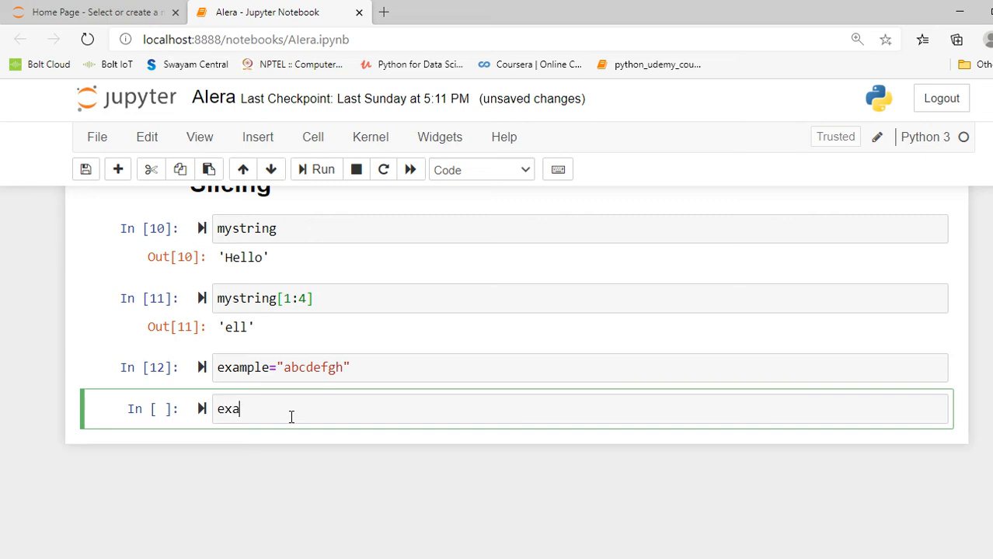
{"action": "type", "text": "mp"}
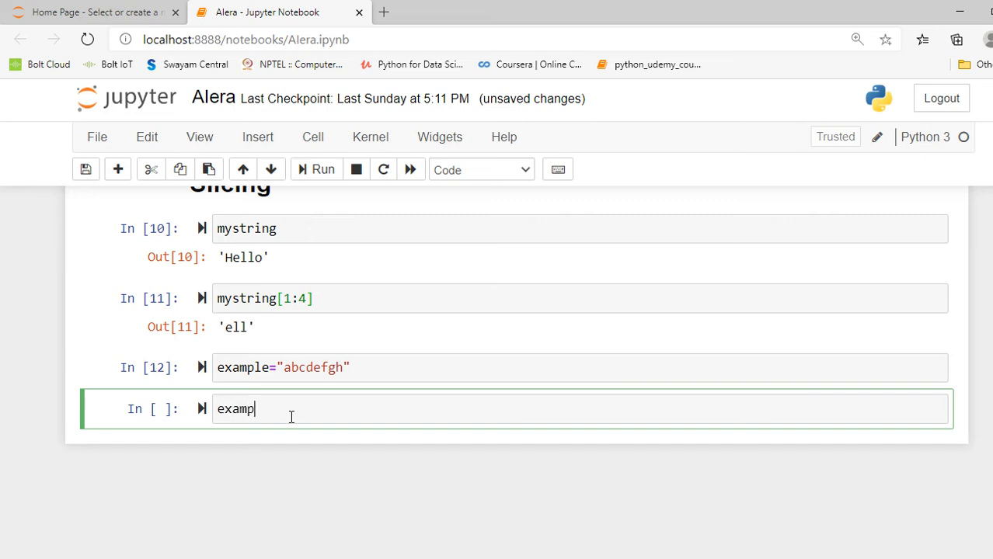
{"action": "type", "text": "le"}
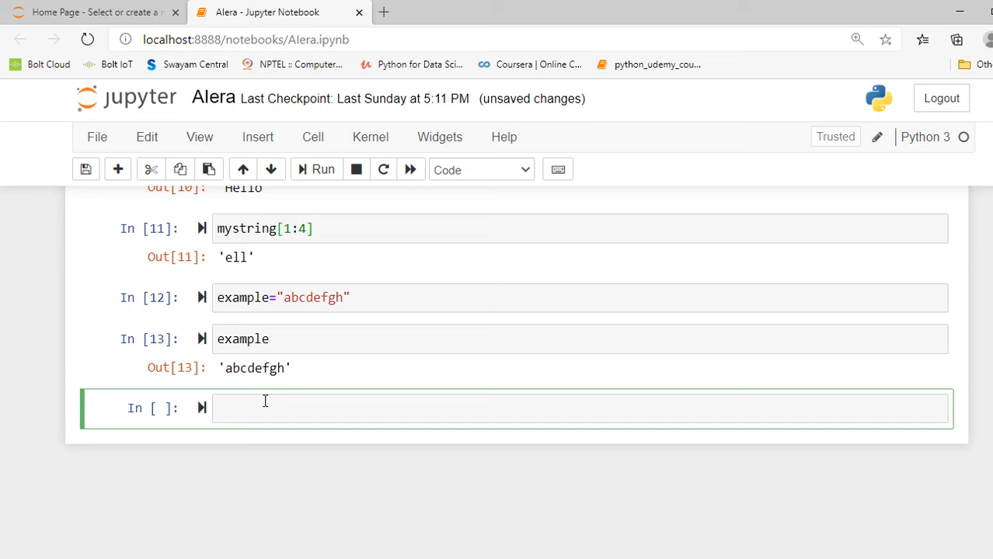
{"action": "mouse_move", "coordinate": [301, 310]}
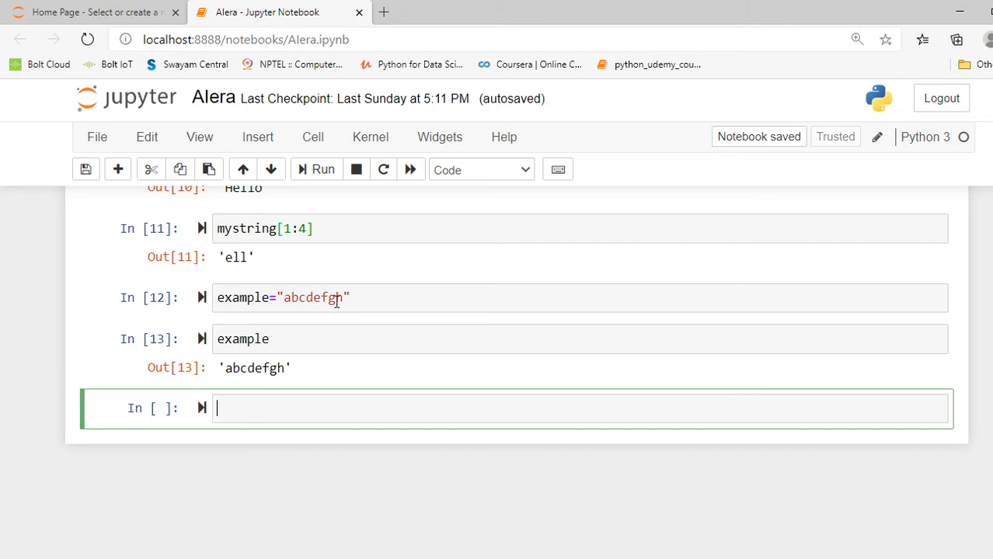
Write example[-1] in the new cell to fetch the last character.
{"action": "left_click", "coordinate": [338, 299]}
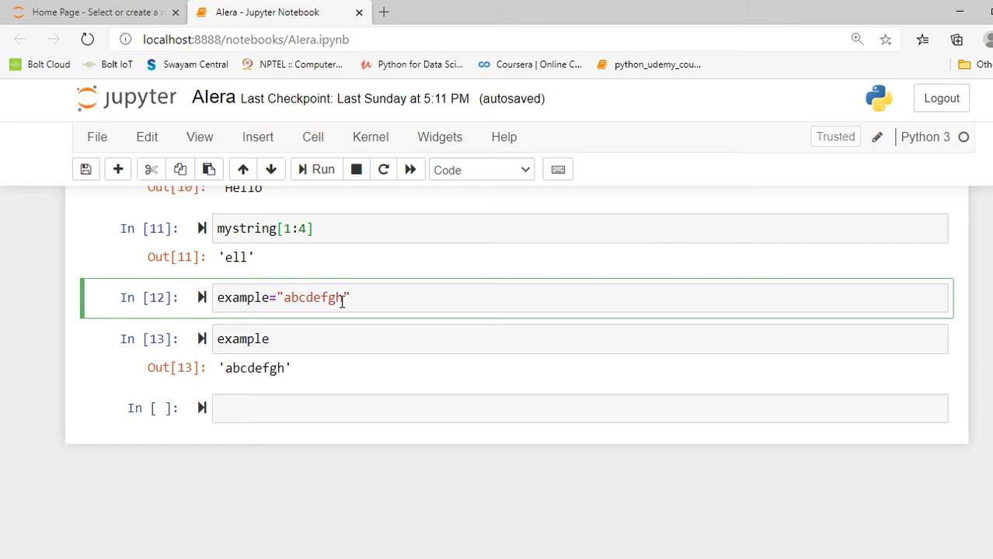
{"action": "type", "text": "exap"}
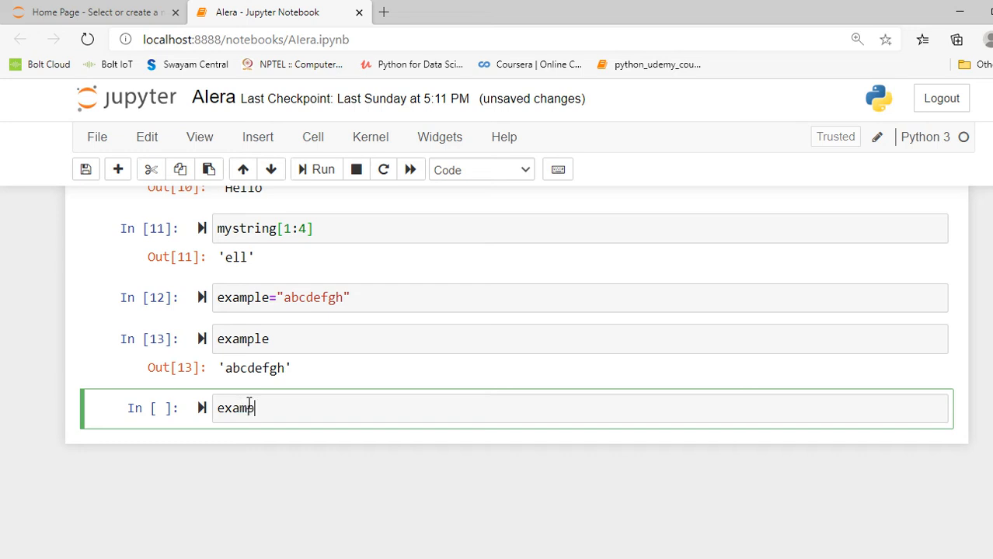
{"action": "type", "text": "le"}
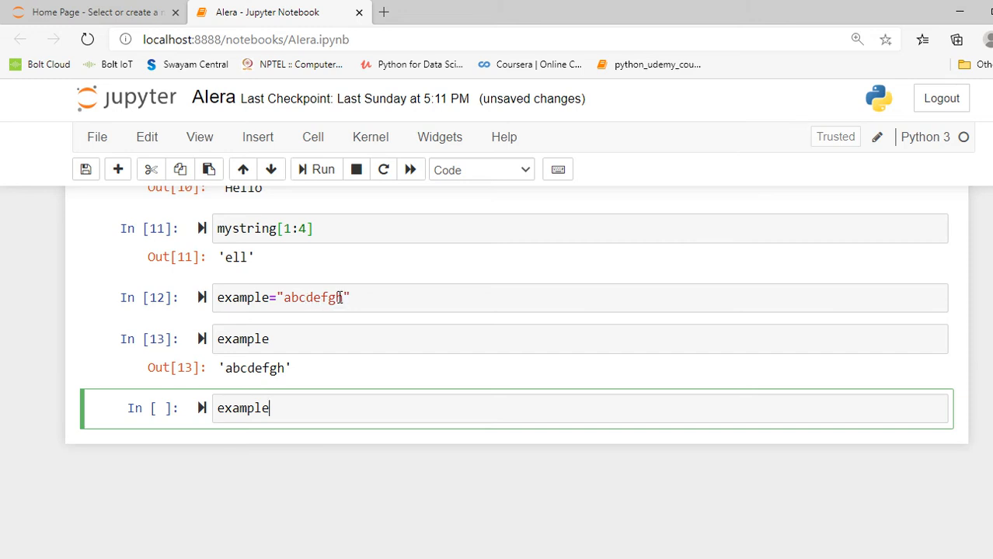
{"action": "mouse_move", "coordinate": [337, 341]}
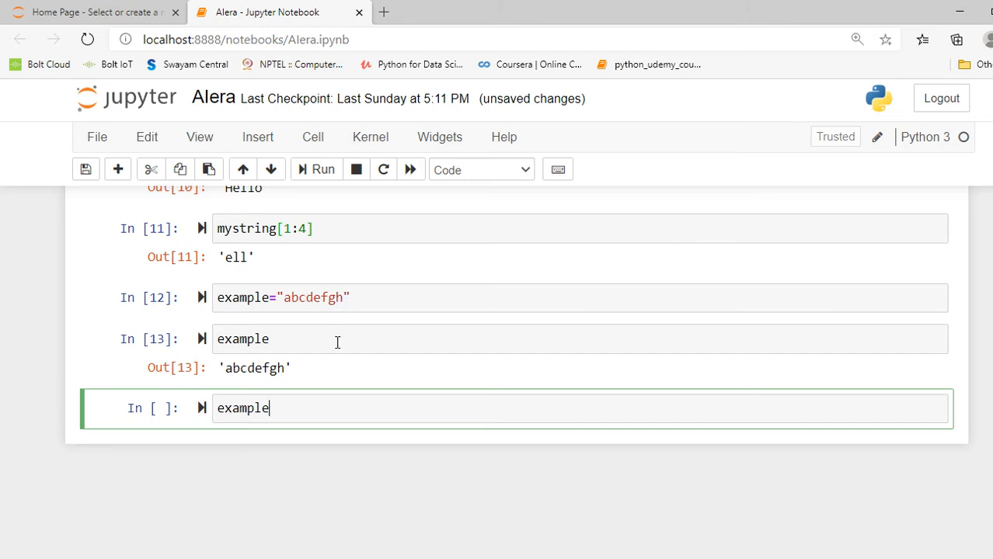
{"action": "type", "text": "[-]"}
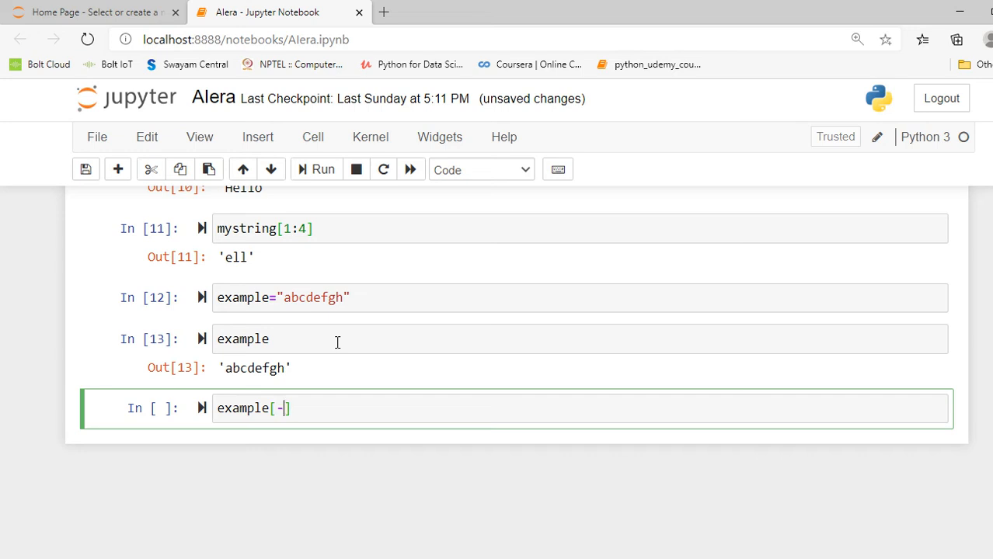
{"action": "type", "text": "1"}
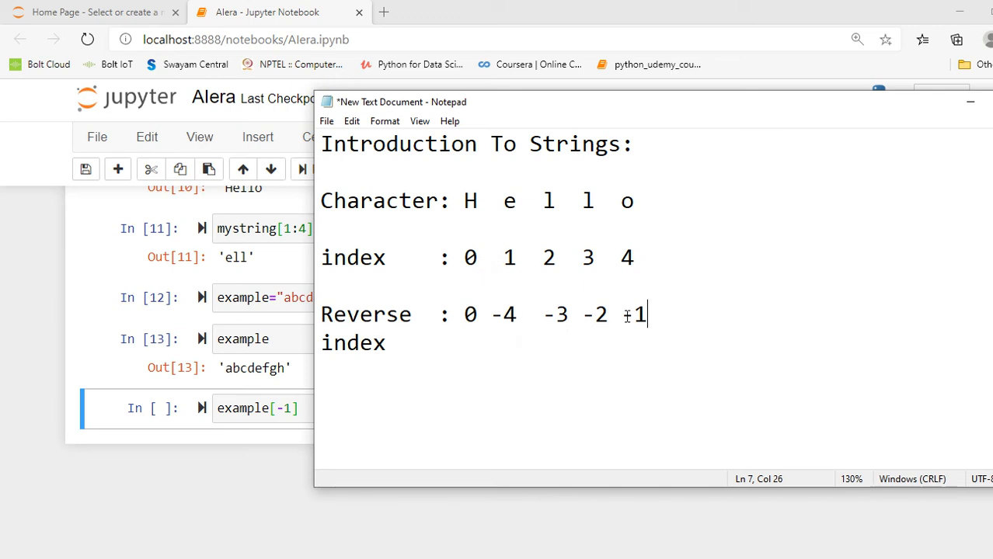
Add -1 at the end of Hello's reverse index row in Notepad.
{"action": "type", "text": "-1"}
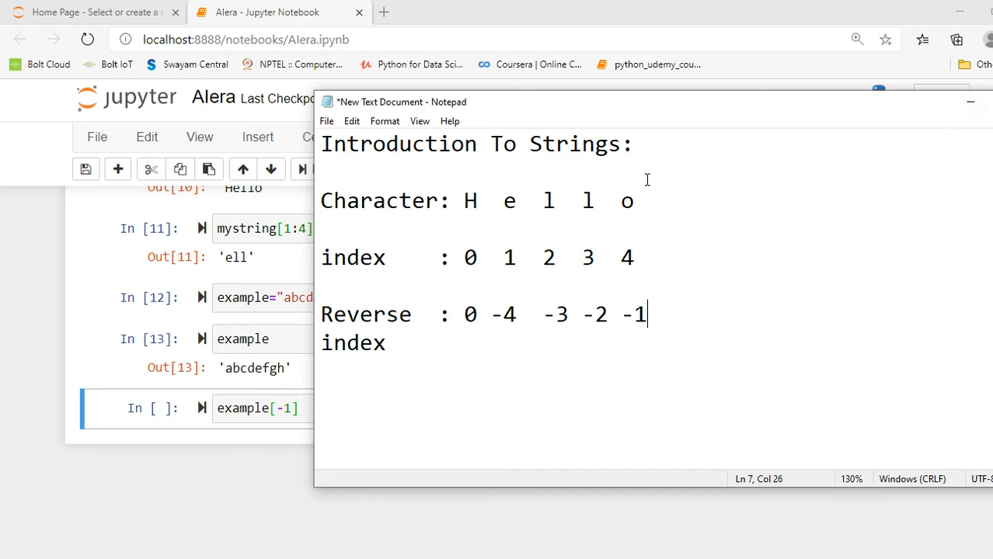
{"action": "mouse_move", "coordinate": [834, 220]}
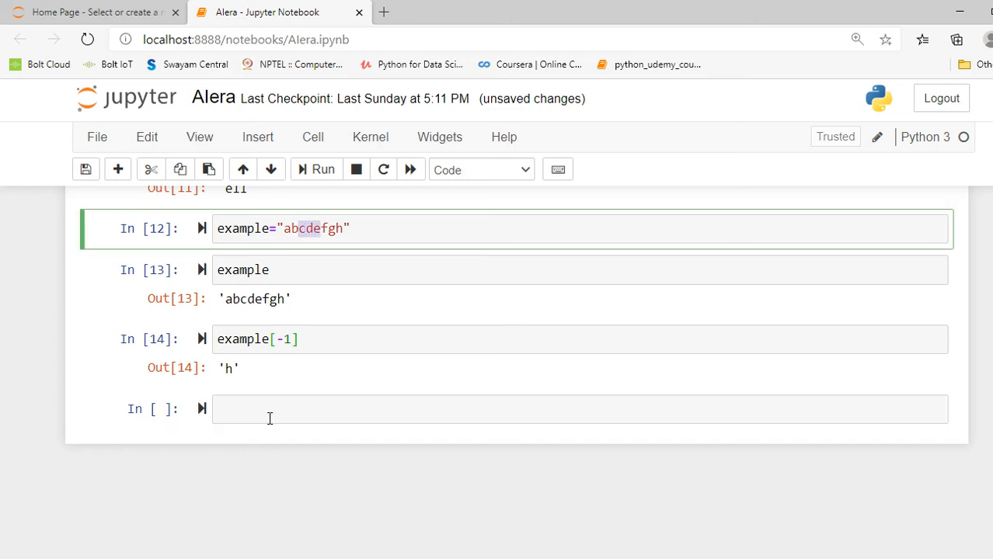
Enter example[2:5] in a new cell to slice out 'cde'.
{"action": "type", "text": "example"}
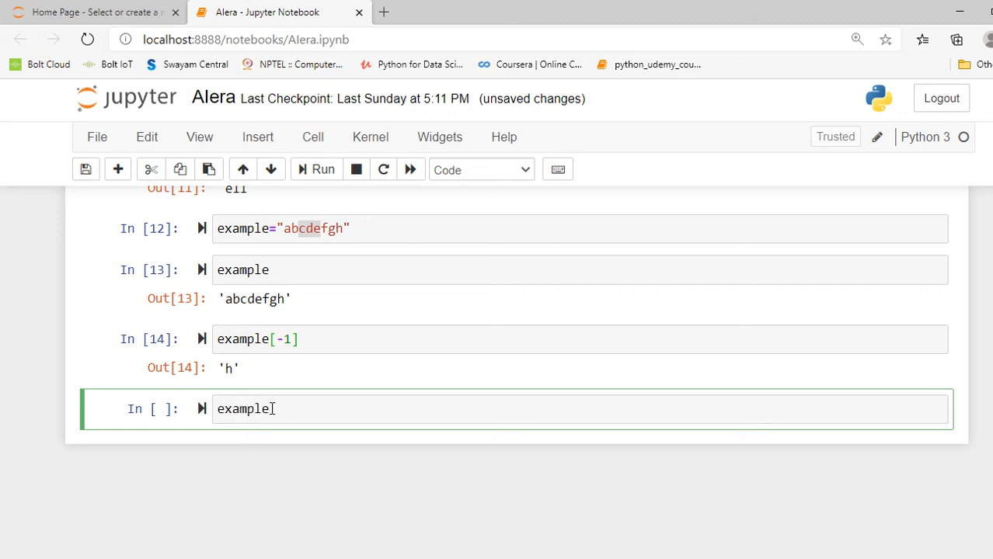
{"action": "type", "text": "[]"}
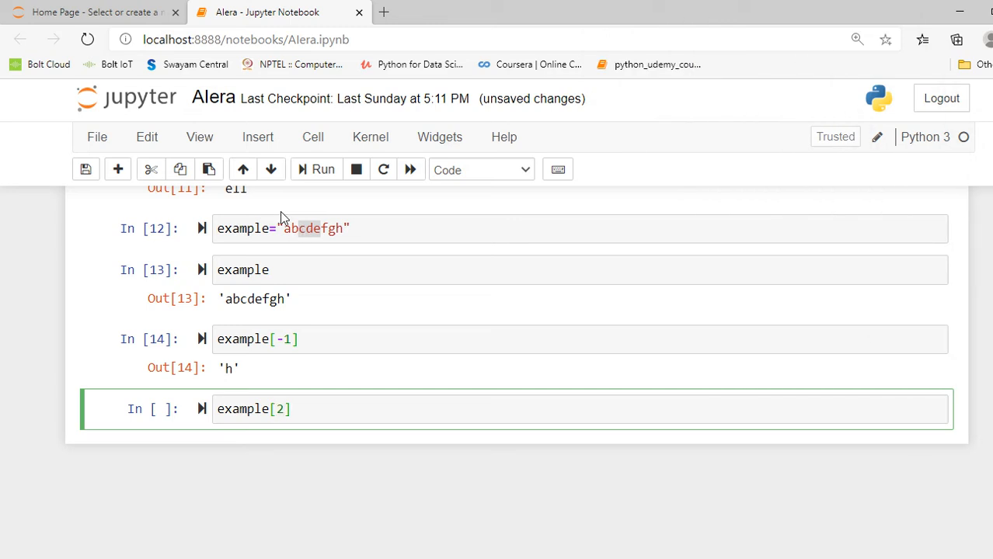
{"action": "type", "text": ":"}
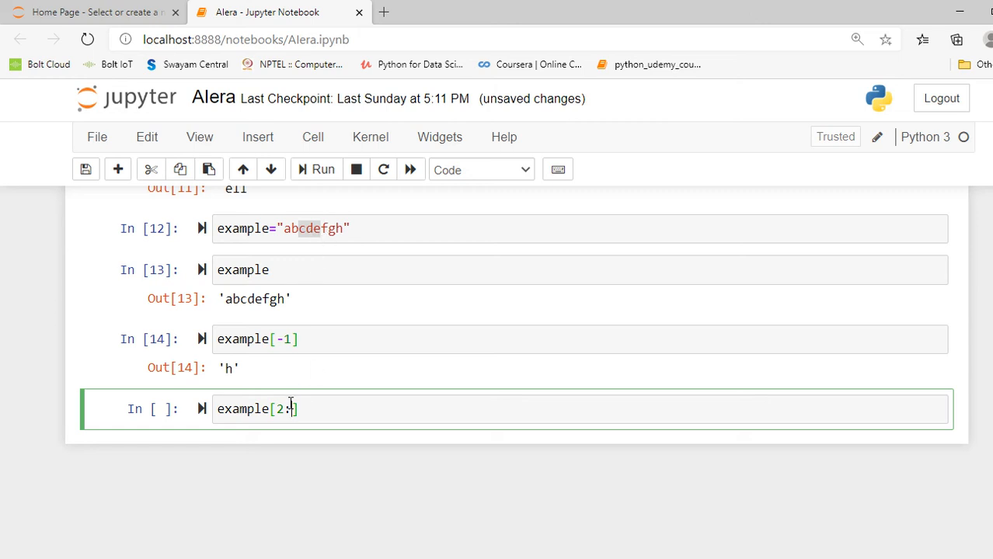
{"action": "type", "text": "5"}
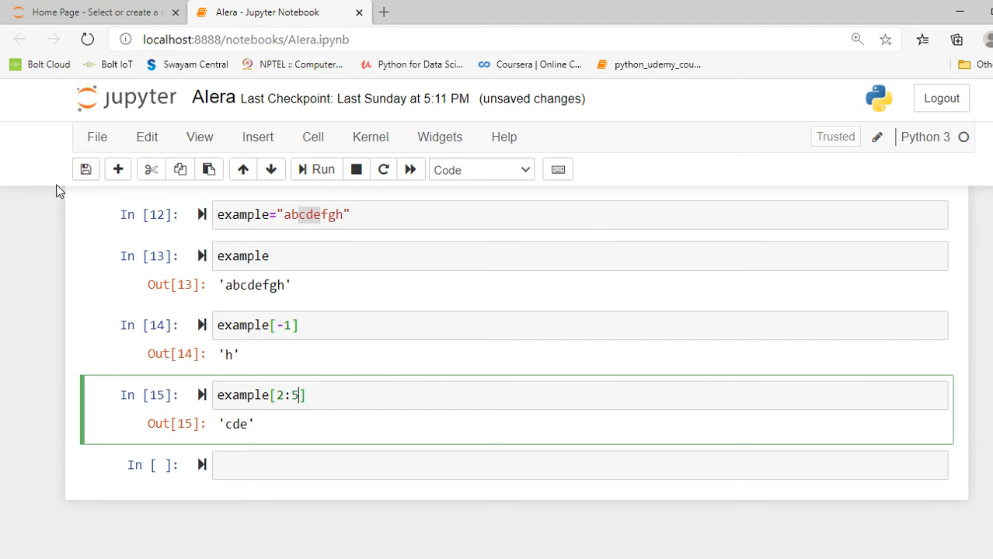
Change the slice to example[1:5:2] to take every second character from index 1.
{"action": "type", "text": ":"}
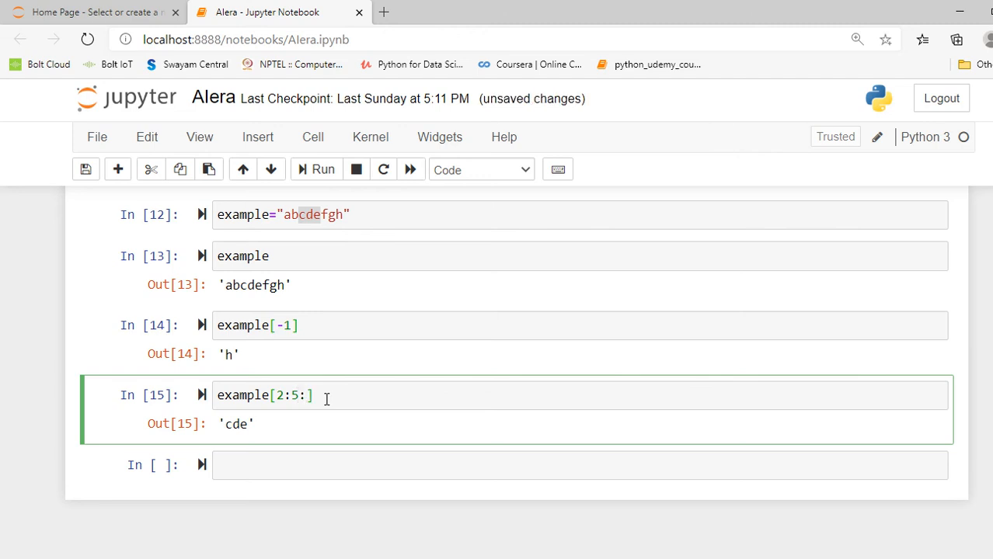
{"action": "type", "text": "2"}
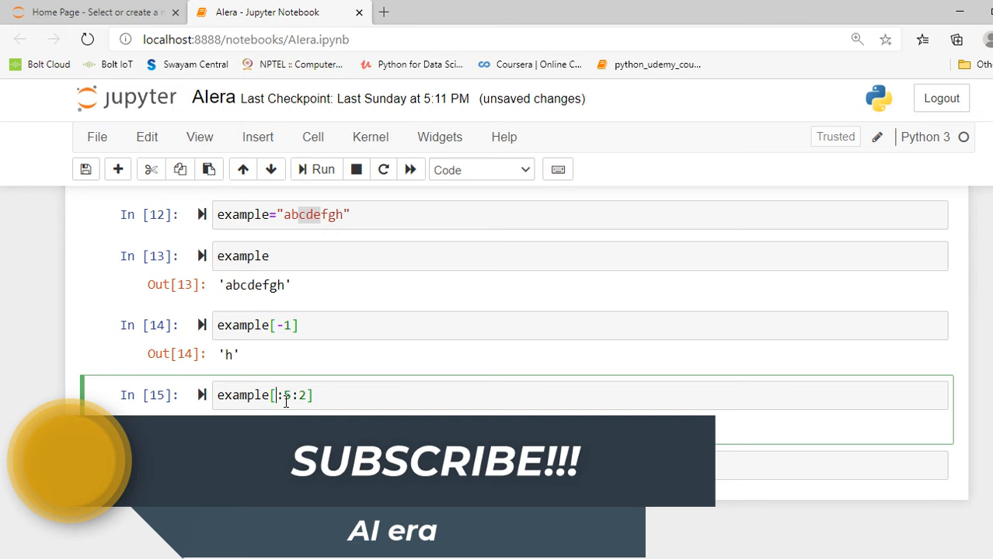
{"action": "type", "text": "1"}
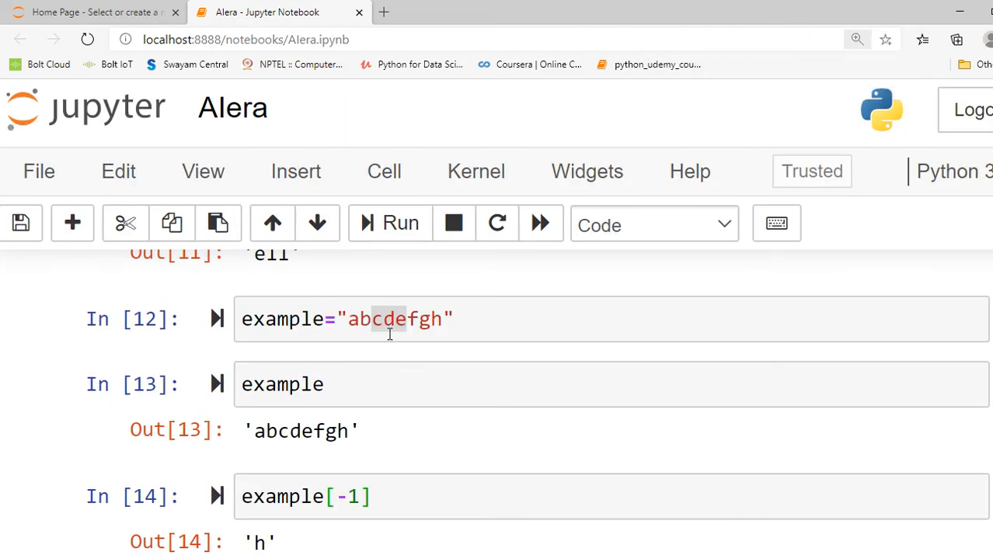
{"action": "scroll", "scroll_direction": "down", "scroll_amount": 3}
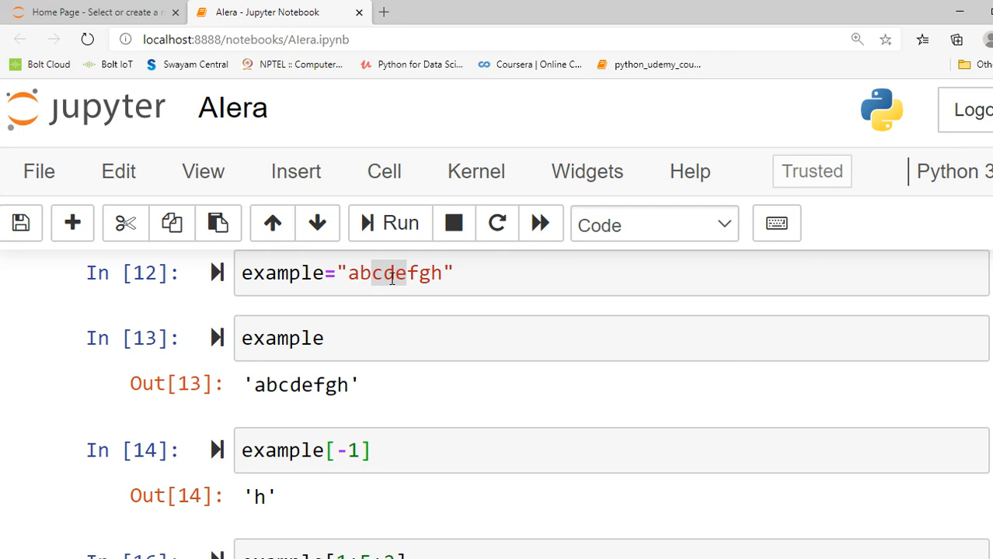
{"action": "scroll", "scroll_direction": "down", "scroll_amount": 3}
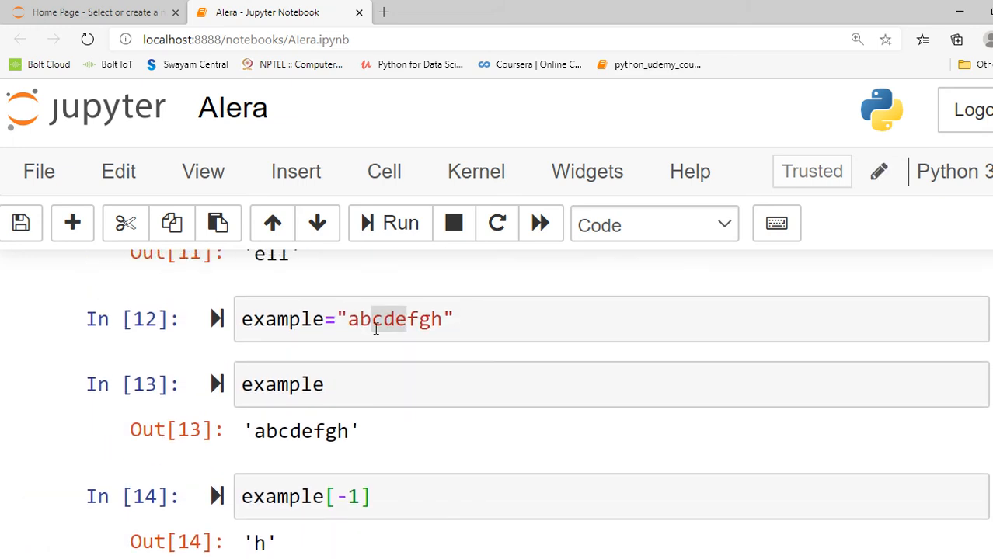
{"action": "mouse_move", "coordinate": [380, 327]}
{"action": "type", "text": "example[1:5:2]"}
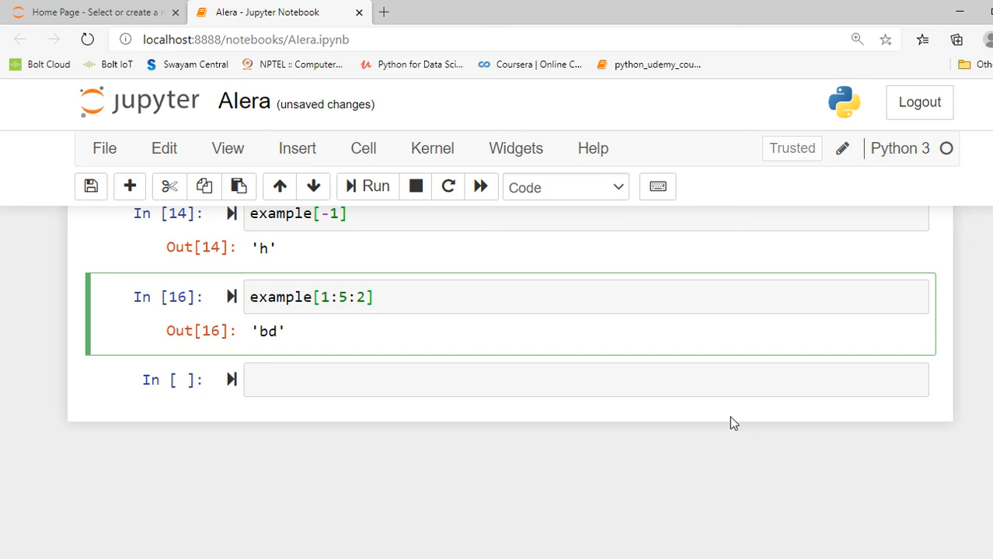
{"action": "left_click", "coordinate": [381, 297]}
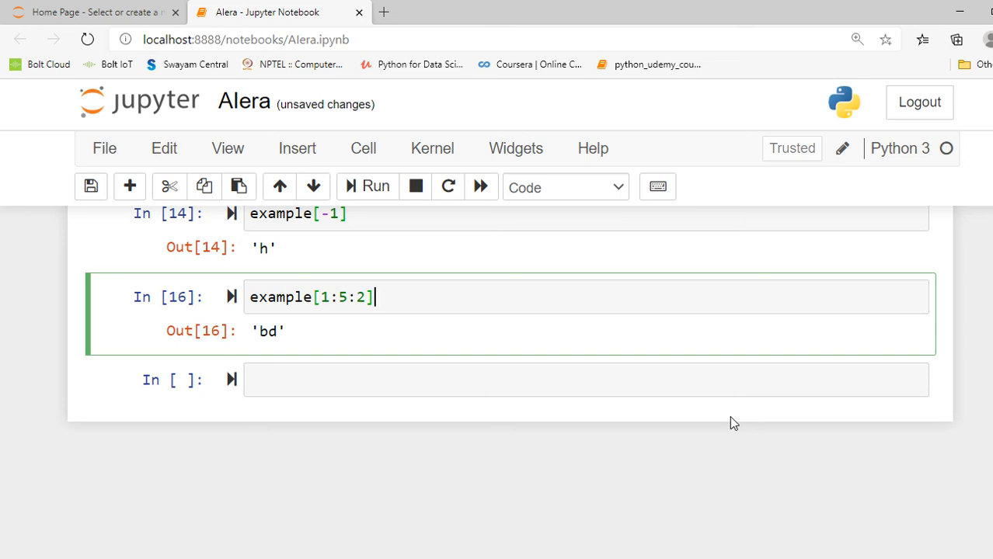